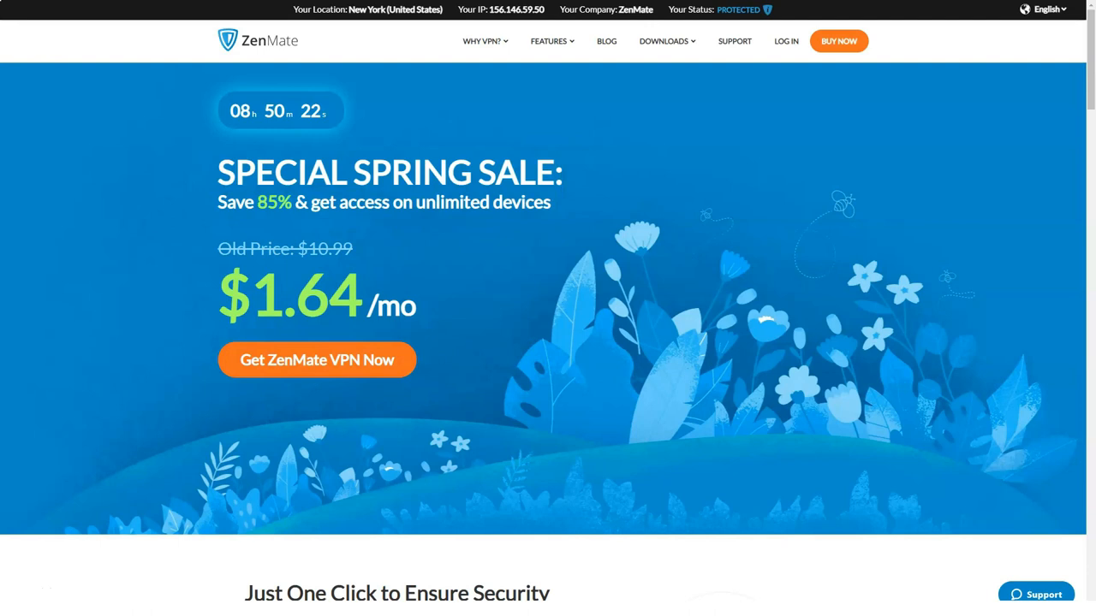
Step: Scroll the homepage past the spring sale banner and video to the 360° Protection apps and reviews
scroll(down, 3)
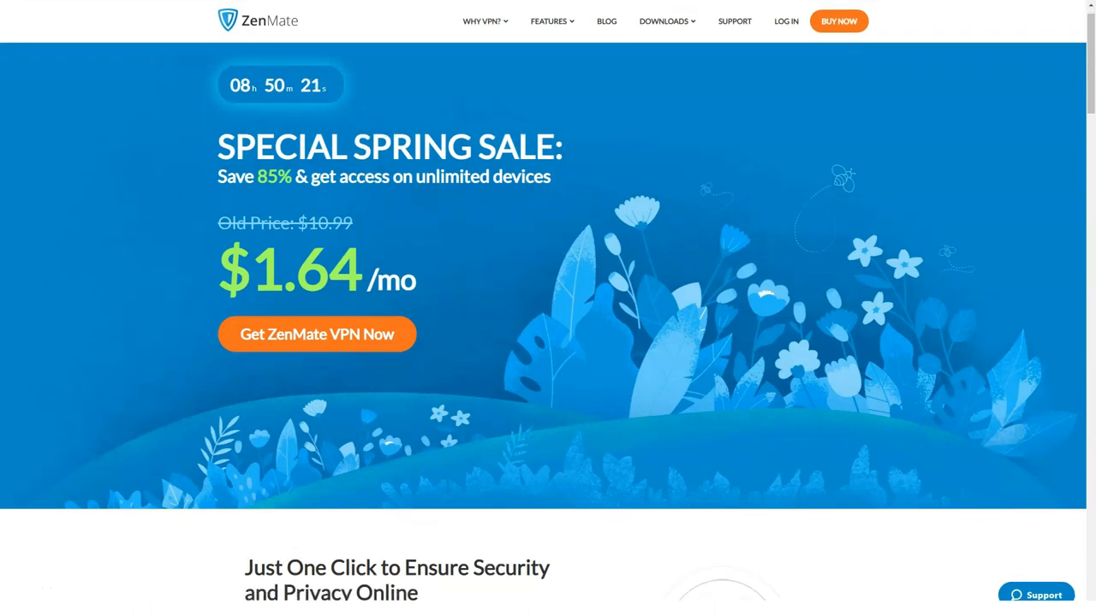
scroll(down, 3)
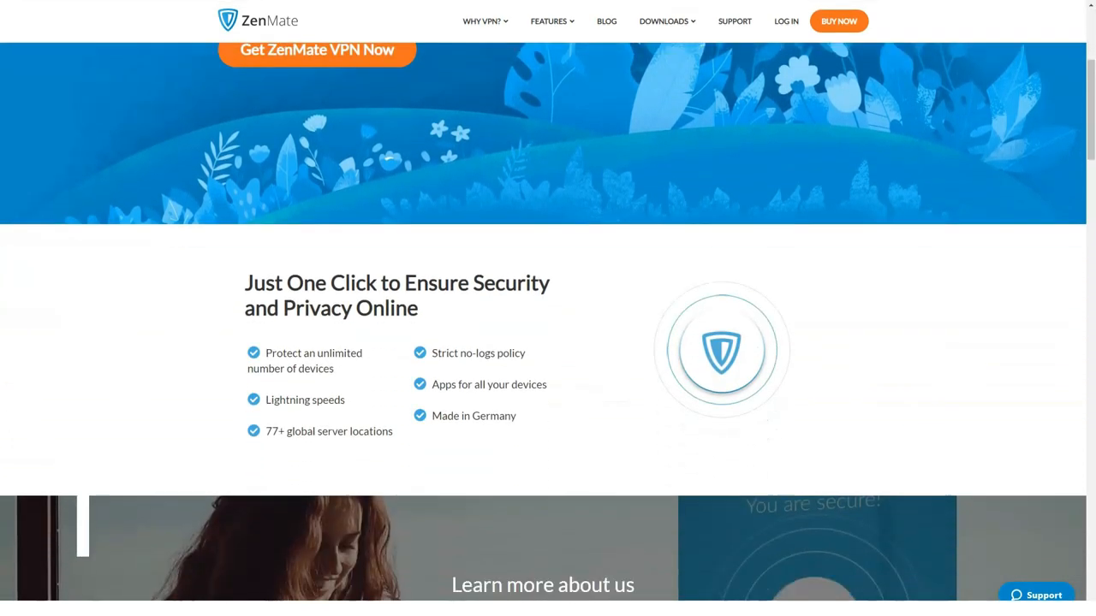
scroll(down, 3)
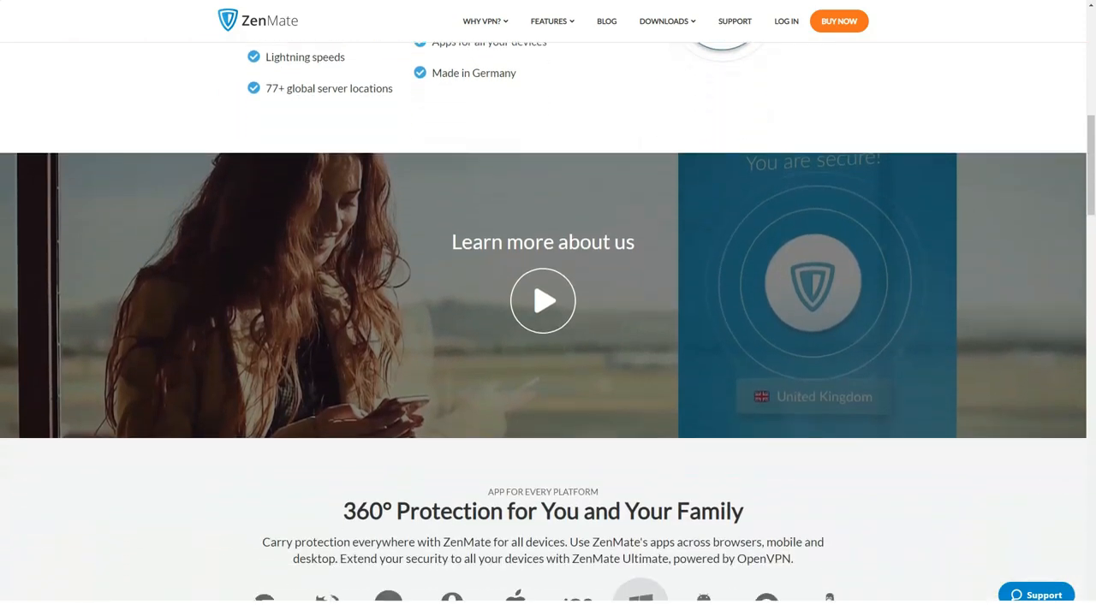
scroll(down, 3)
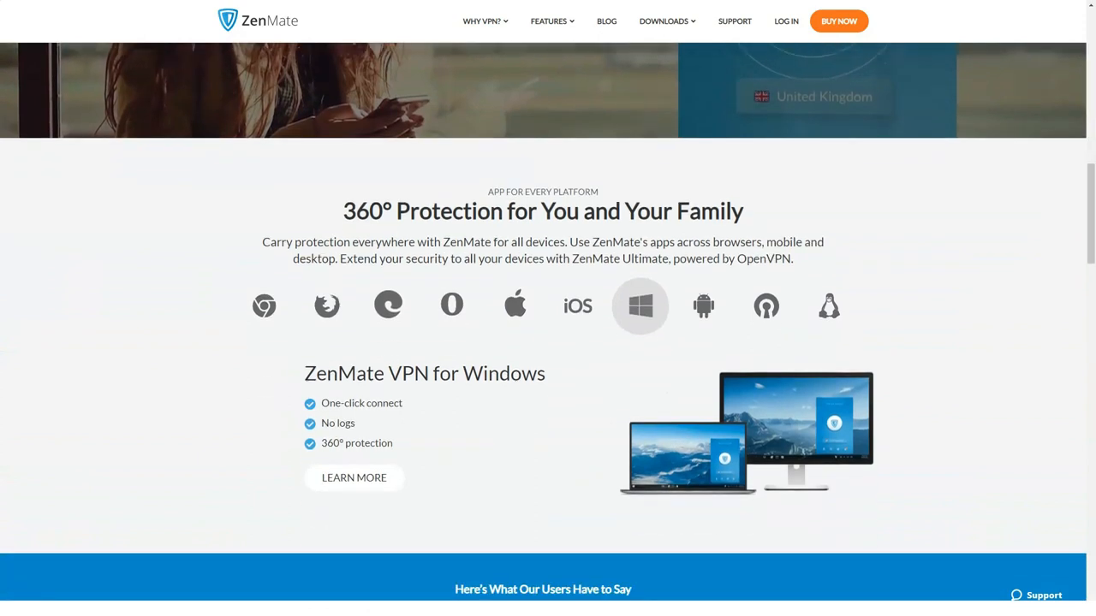
scroll(down, 3)
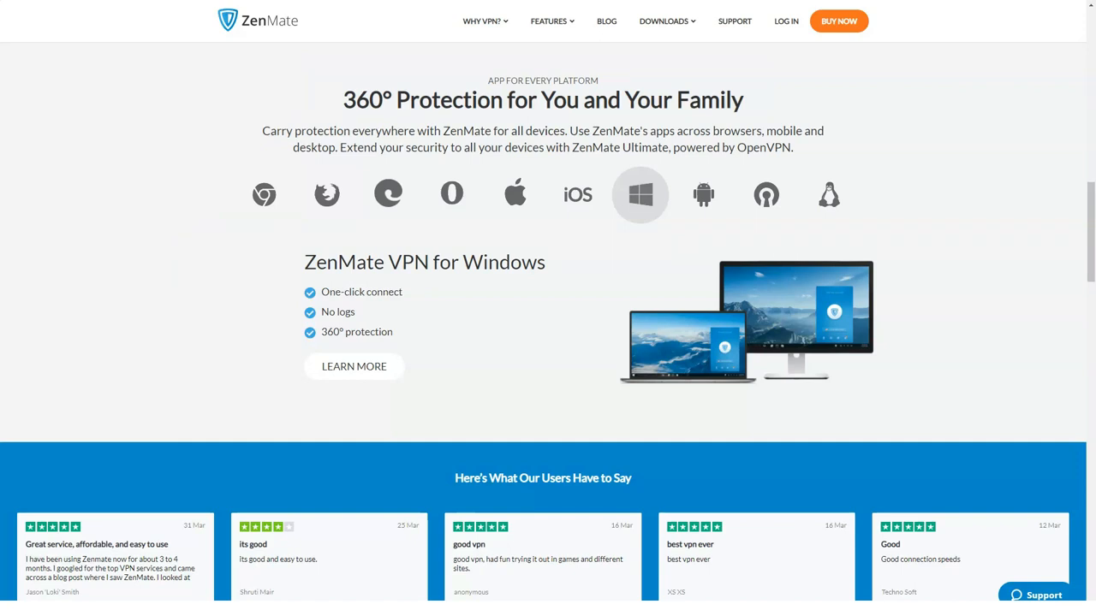
Step: Scroll through the user reviews and Choose a Plan pricing to the server map
scroll(down, 3)
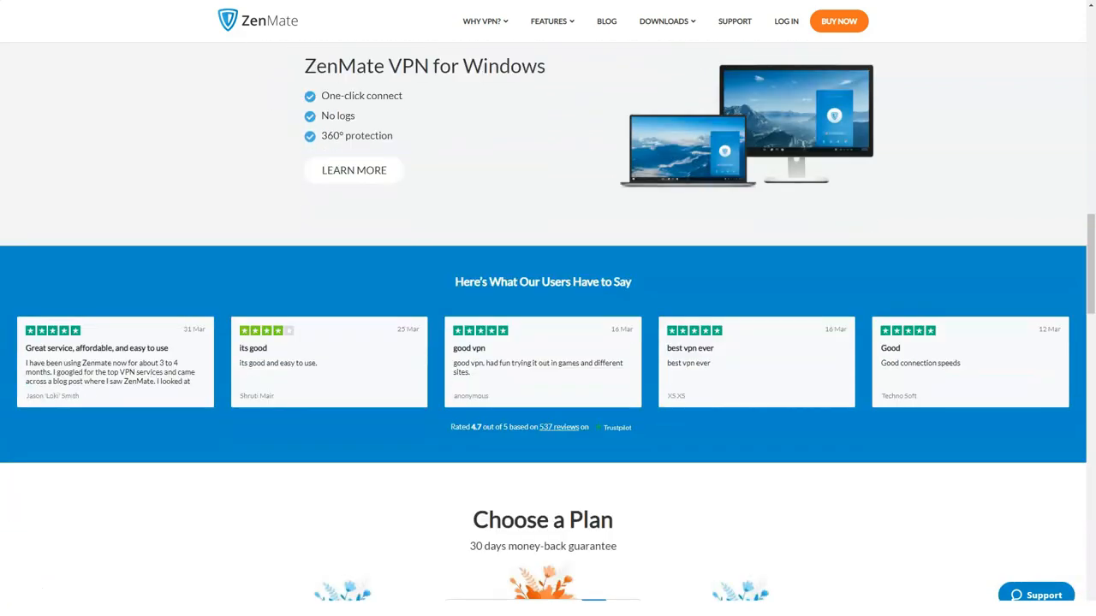
scroll(down, 3)
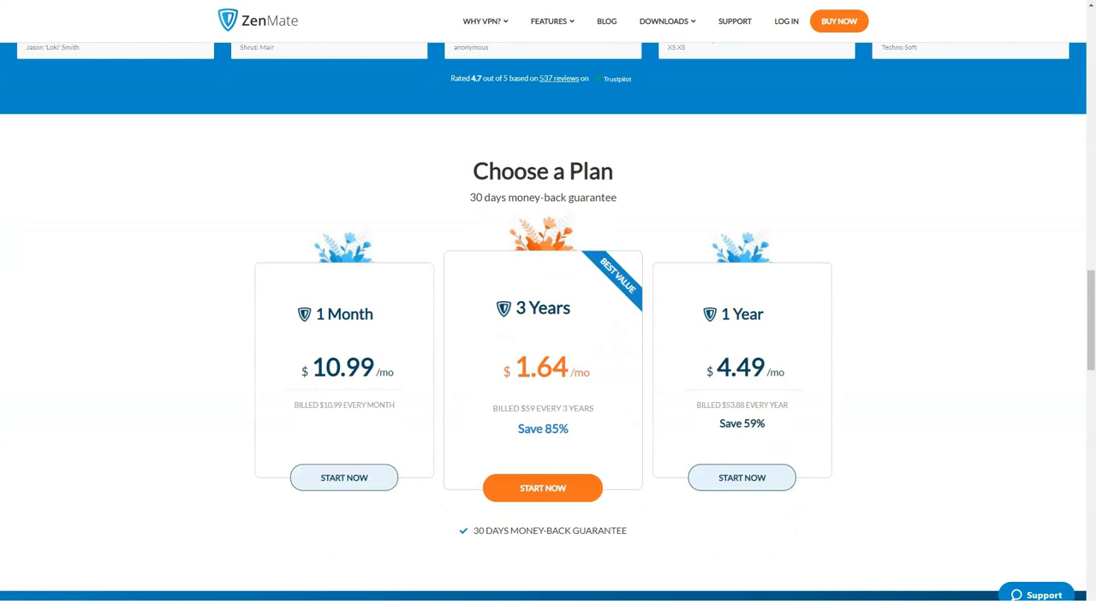
scroll(down, 3)
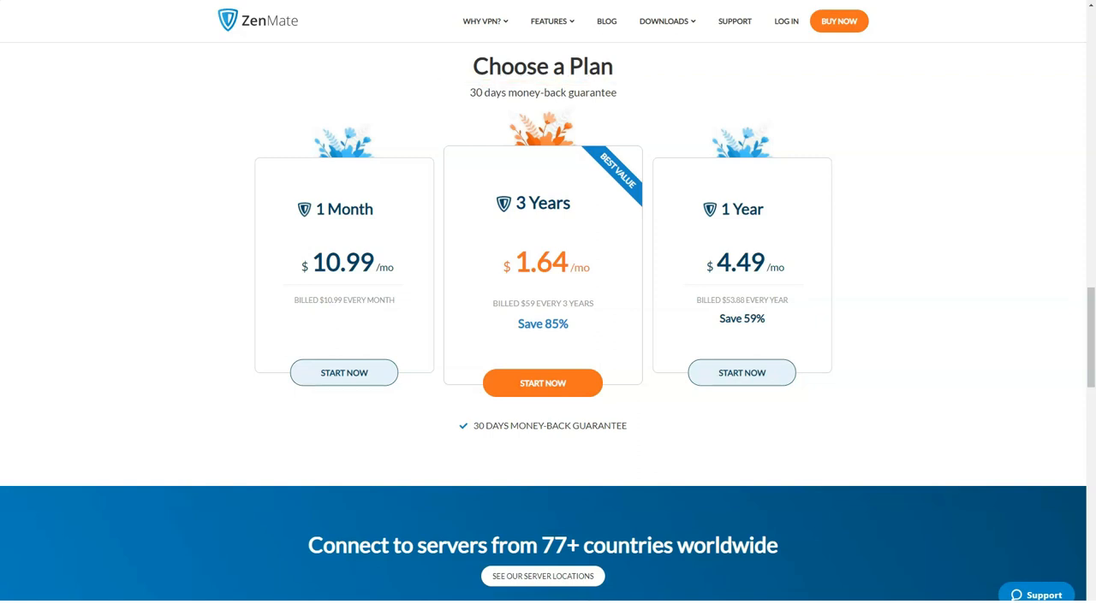
scroll(down, 3)
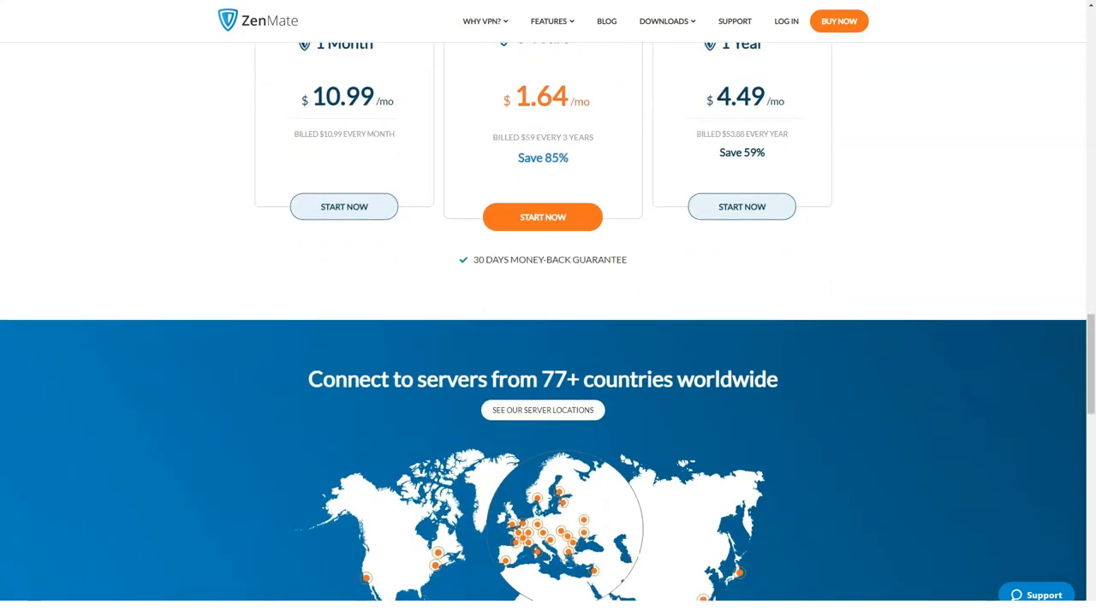
scroll(down, 3)
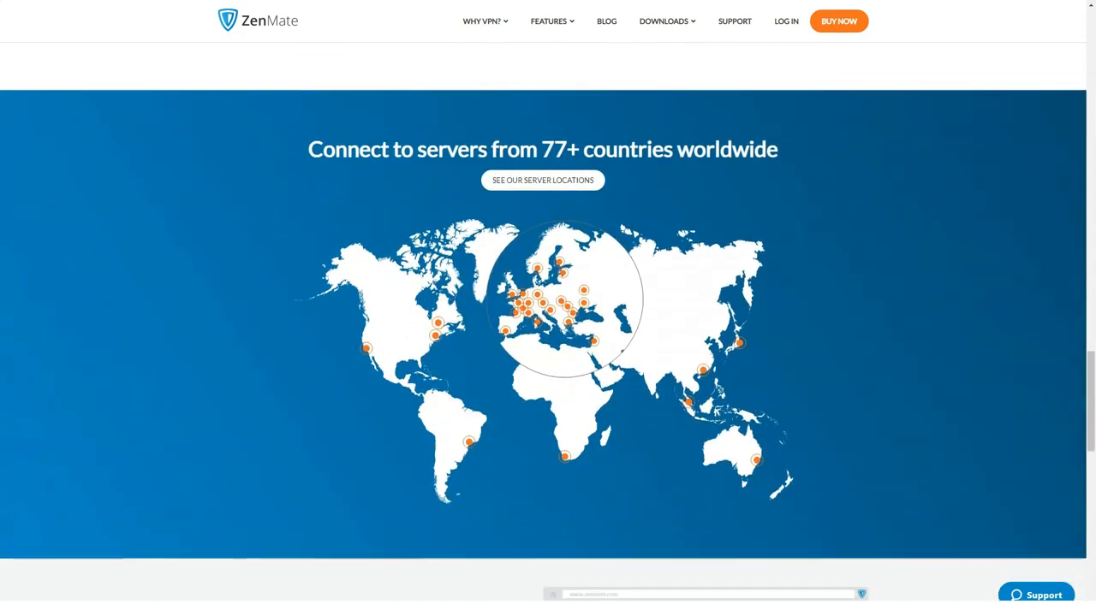
Step: Continue past the Chrome extension section to the FAQ with What is ZenMate VPN? expanded
scroll(down, 3)
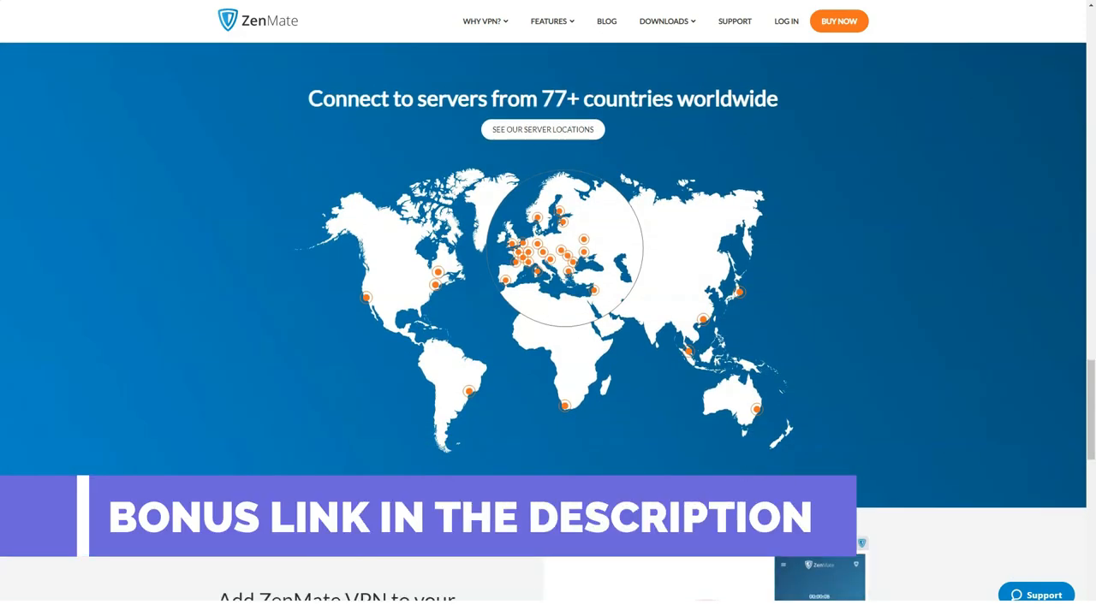
scroll(down, 3)
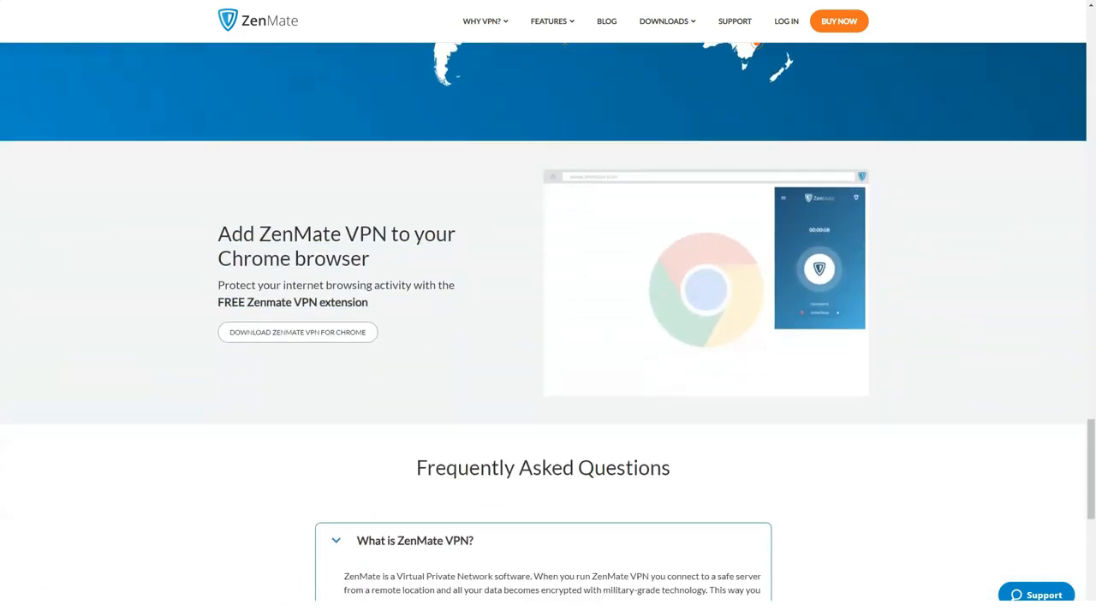
scroll(down, 3)
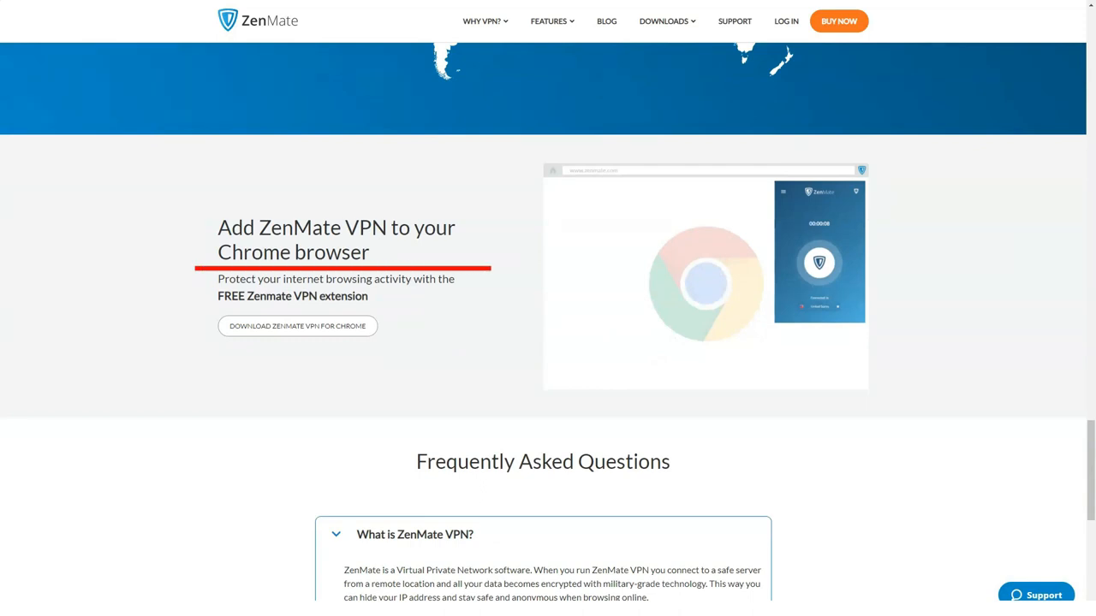
scroll(down, 3)
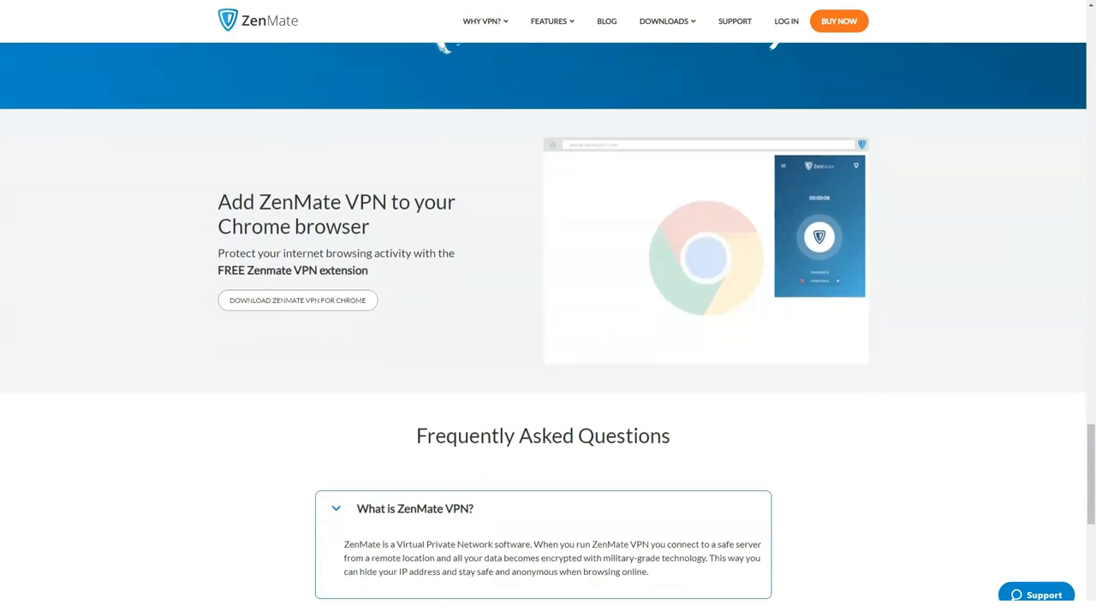
scroll(down, 3)
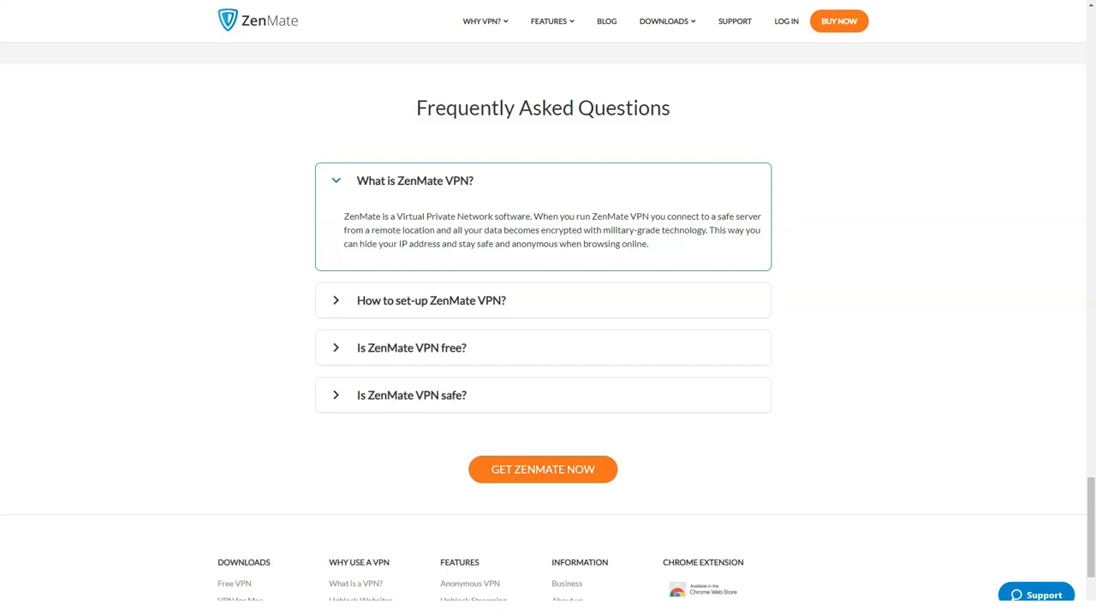
Step: Open the What is a VPN? article from the footer and read its opening sections
click(483, 20)
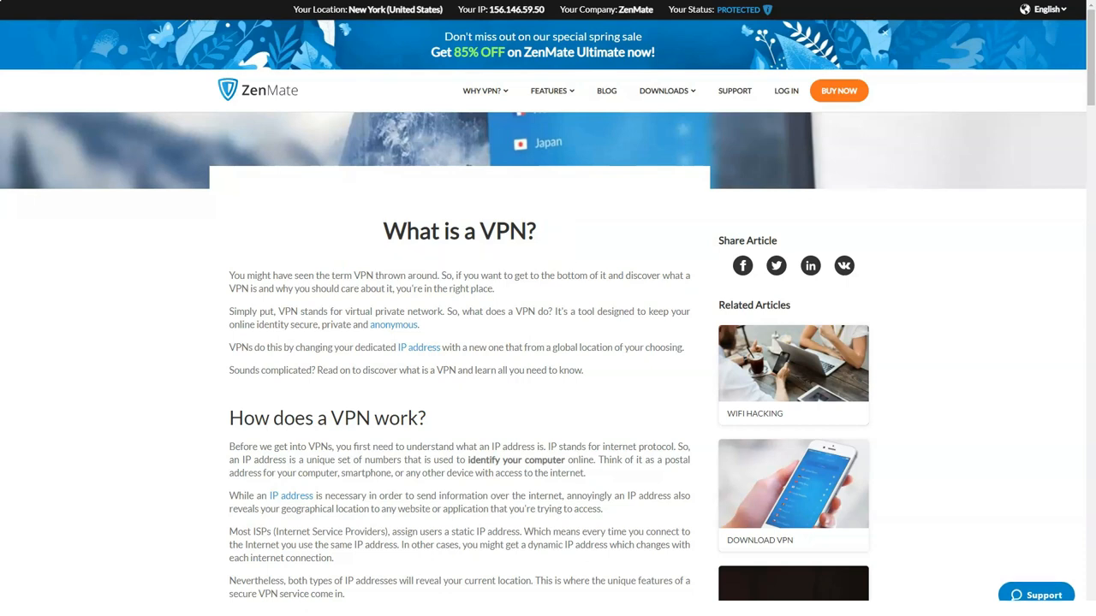
scroll(down, 3)
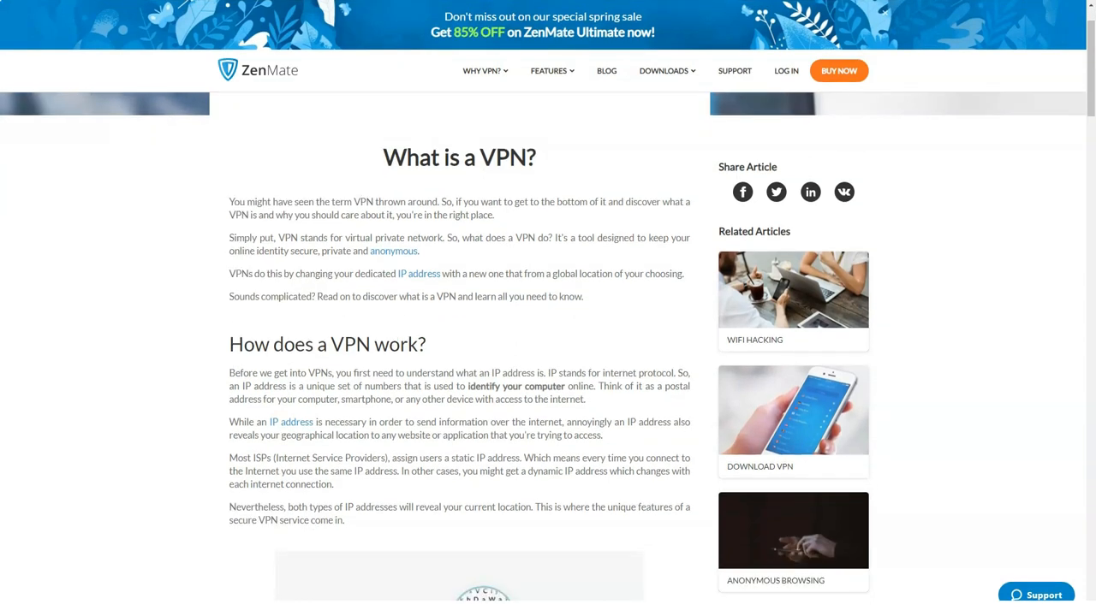
scroll(down, 3)
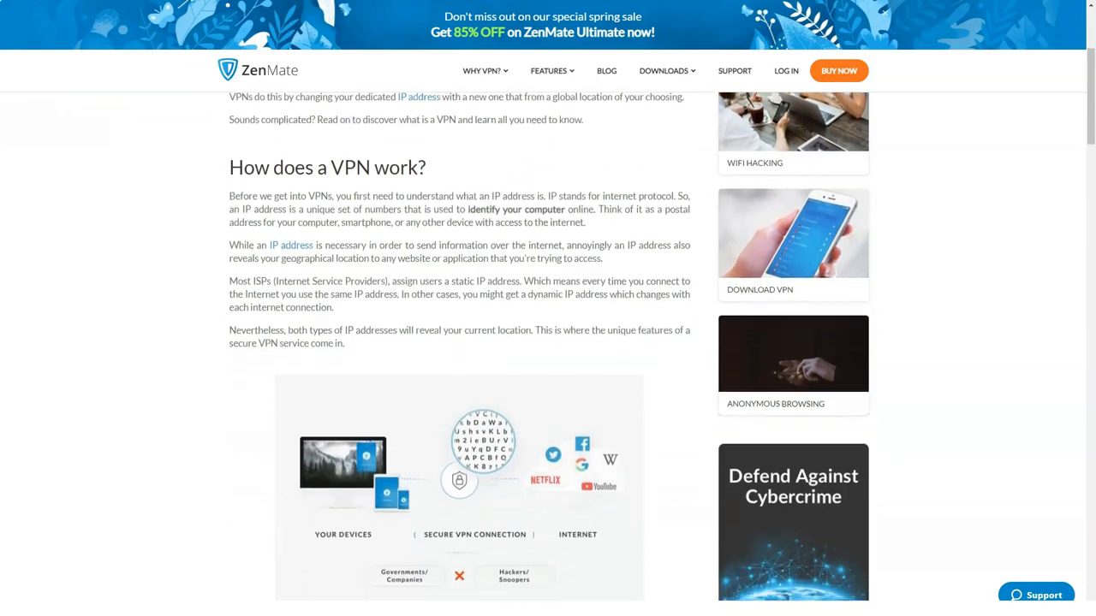
scroll(down, 3)
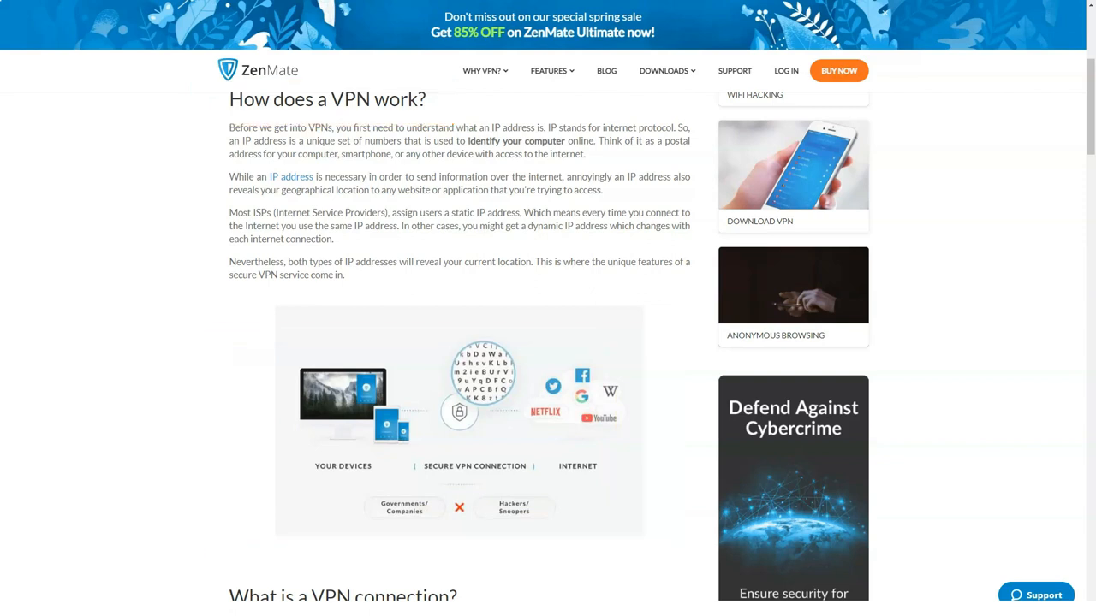
Step: Read on through What is a VPN connection? to the How to use a VPN? section
scroll(down, 3)
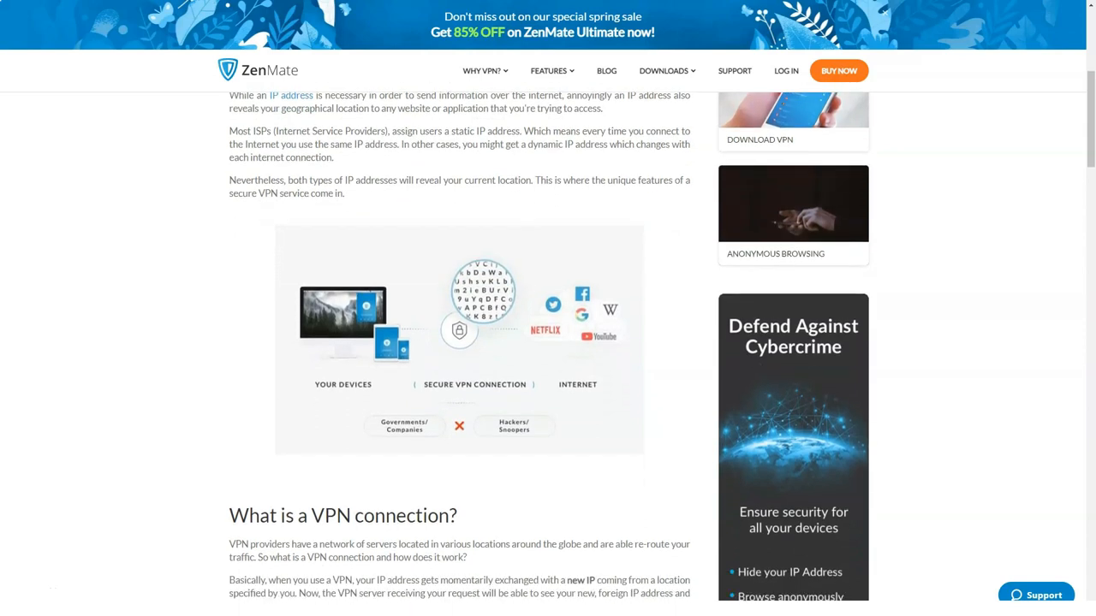
scroll(down, 3)
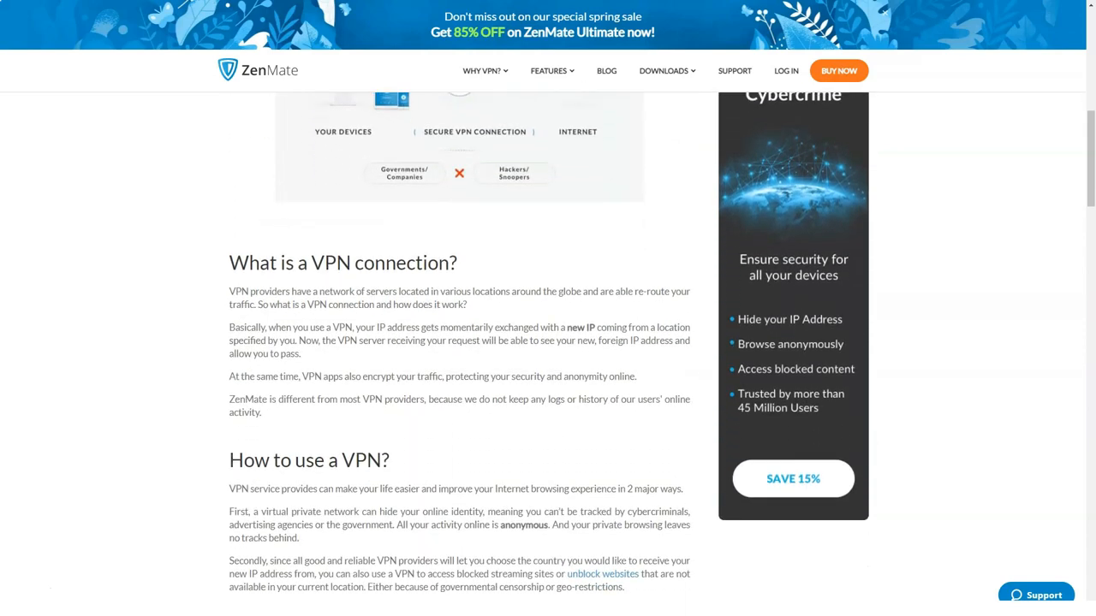
scroll(down, 3)
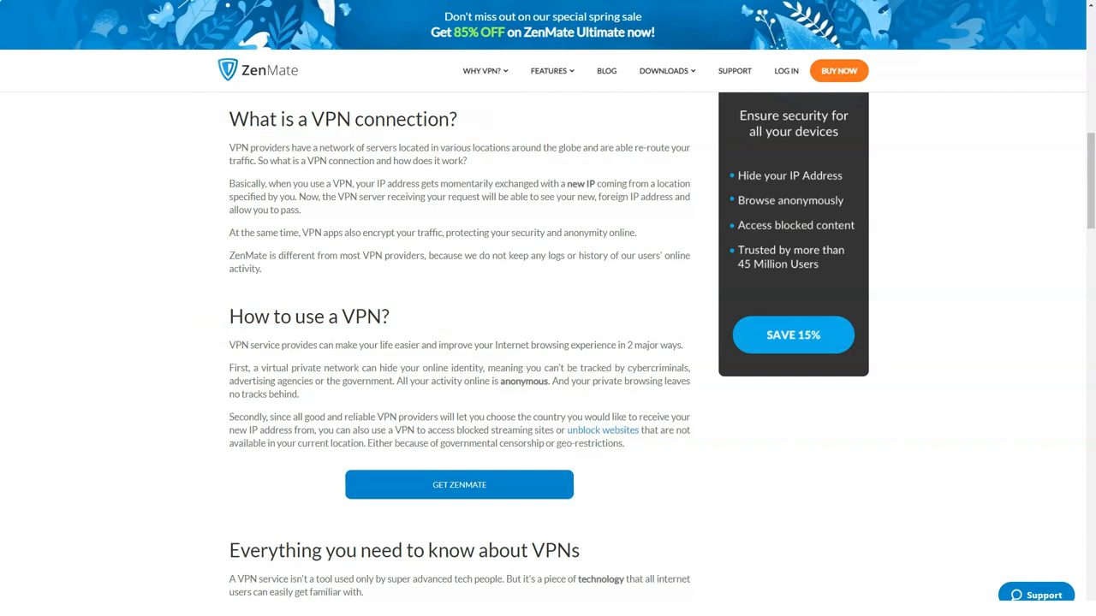
Step: Read the article through VPN protocols and free vs. paid VPNs to the download steps
scroll(down, 3)
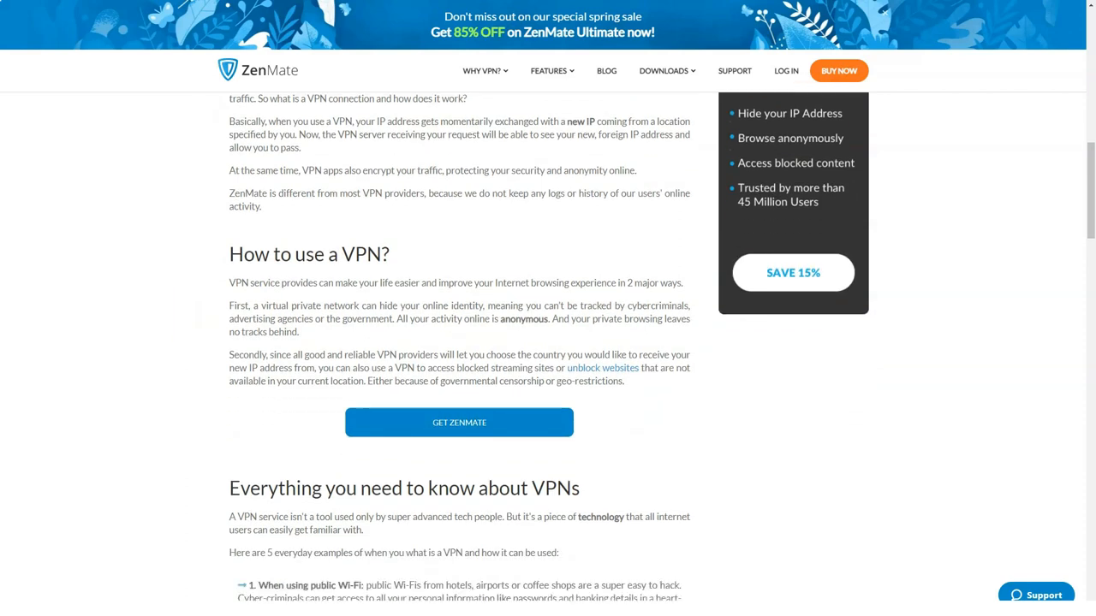
scroll(down, 3)
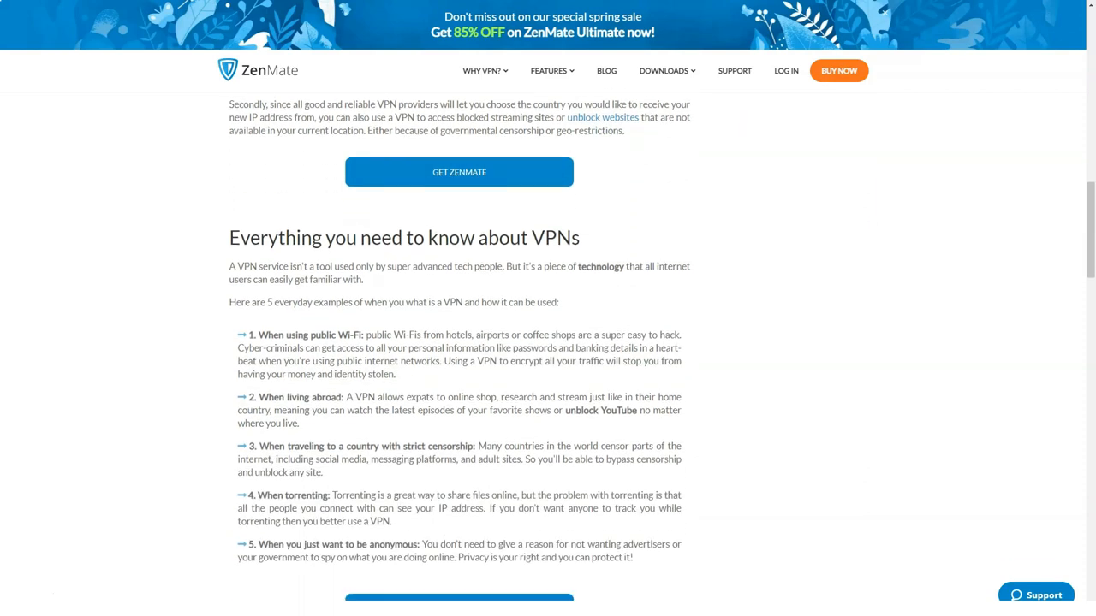
scroll(down, 3)
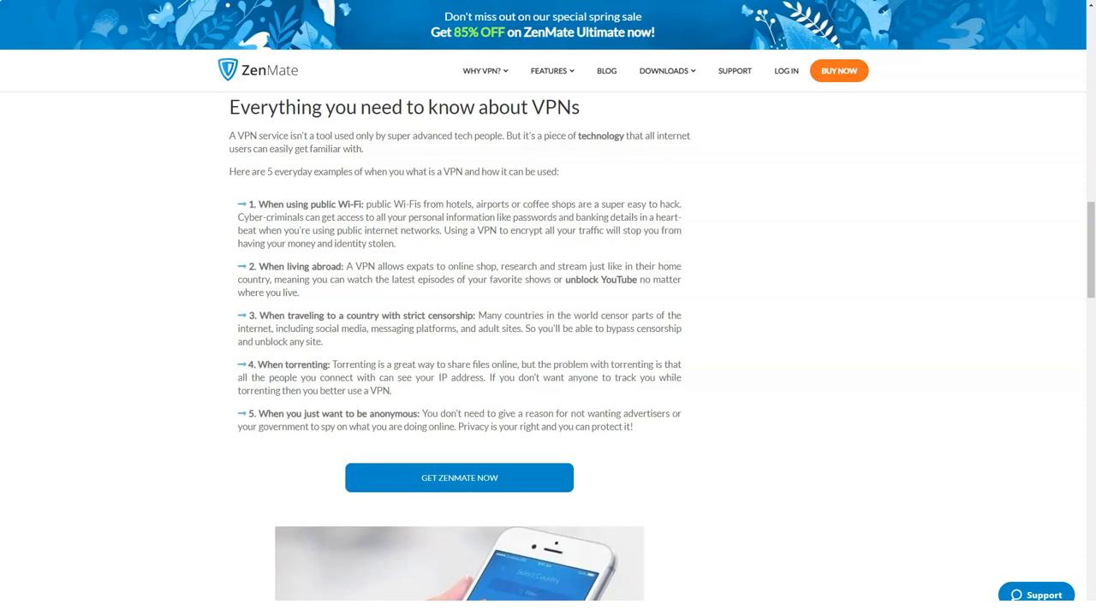
scroll(down, 3)
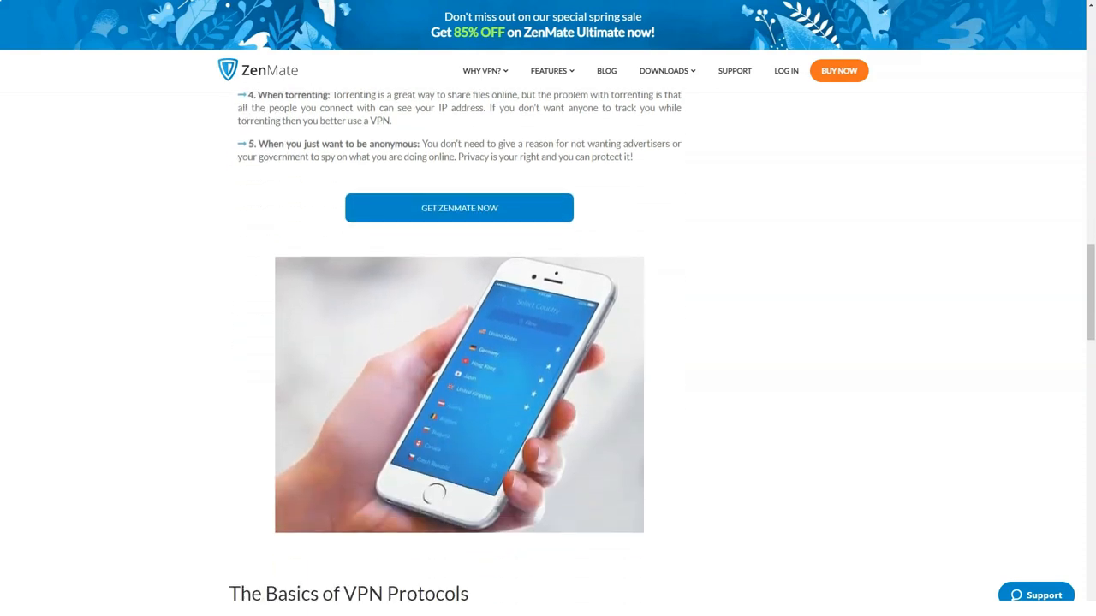
scroll(down, 3)
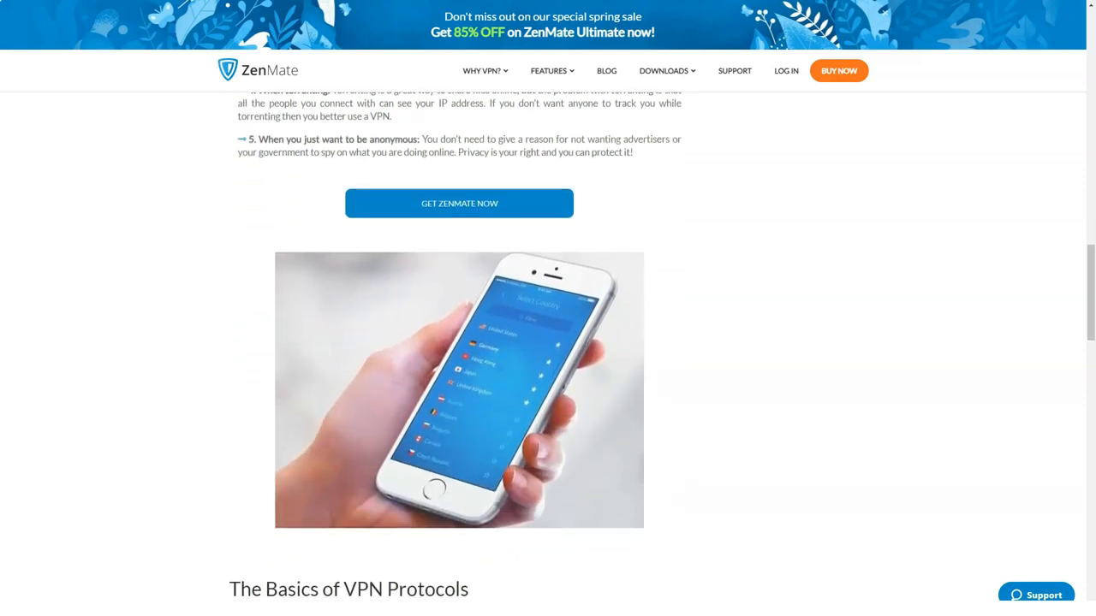
scroll(down, 3)
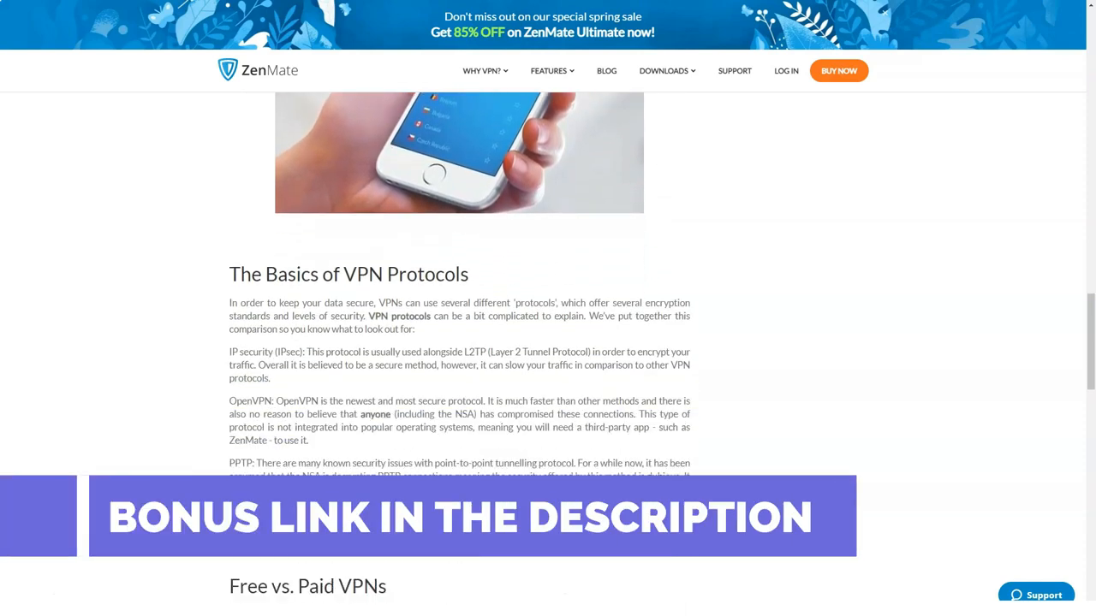
scroll(down, 3)
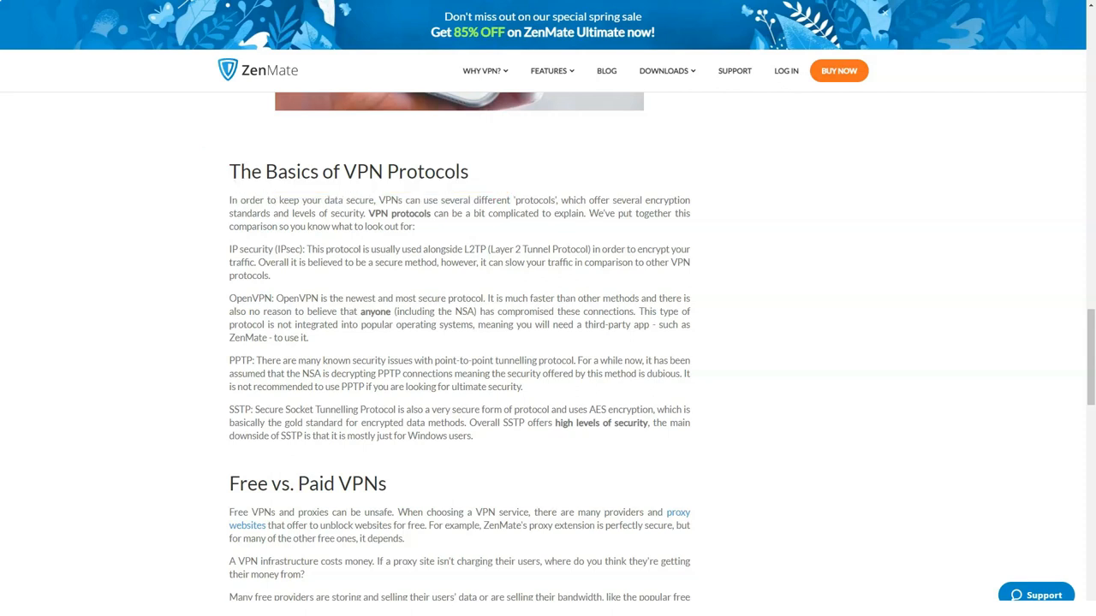
Step: Continue past How to Download ZenMate to Why Choose ZenMate VPN and the footer links
scroll(down, 3)
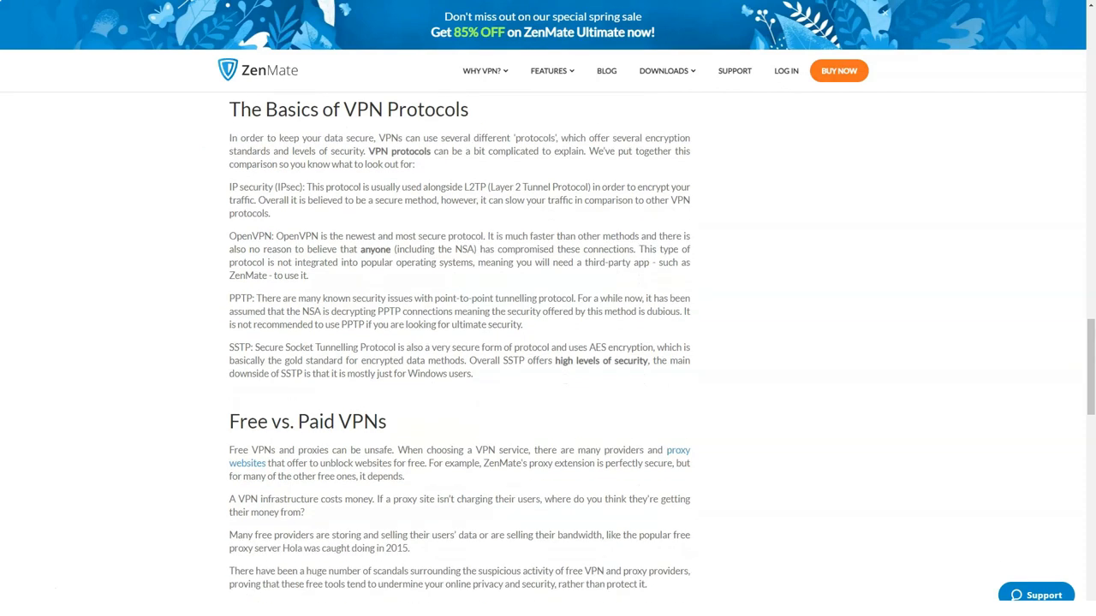
scroll(down, 3)
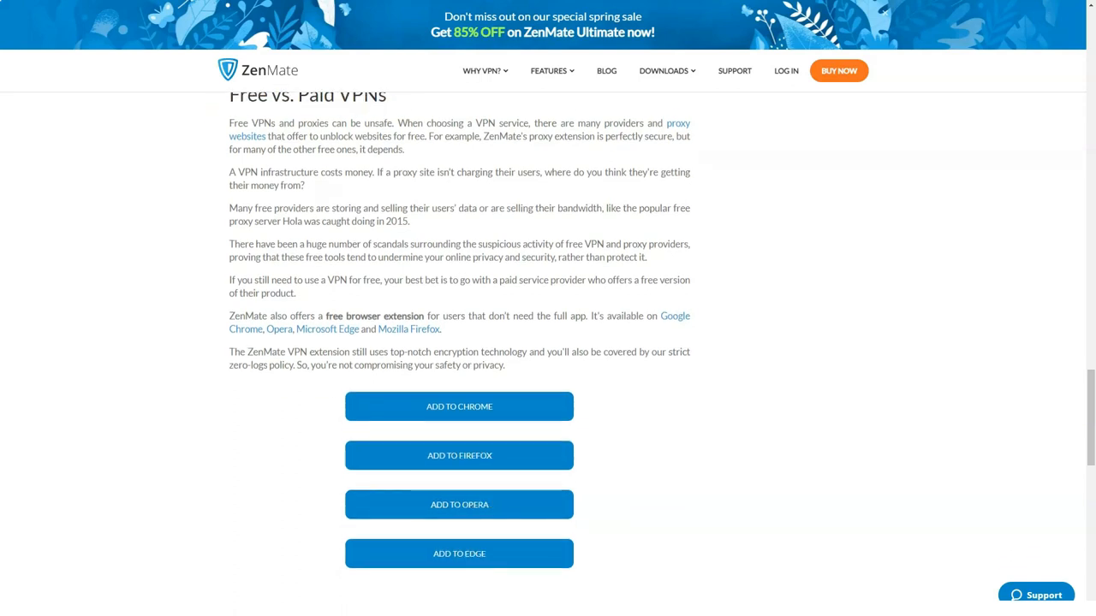
scroll(down, 3)
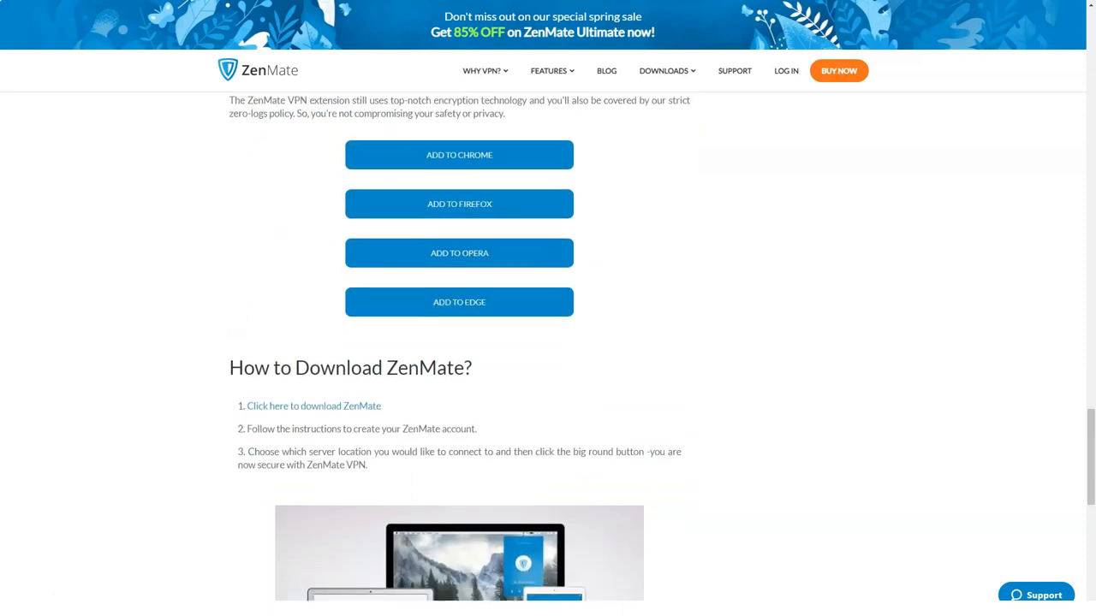
scroll(down, 3)
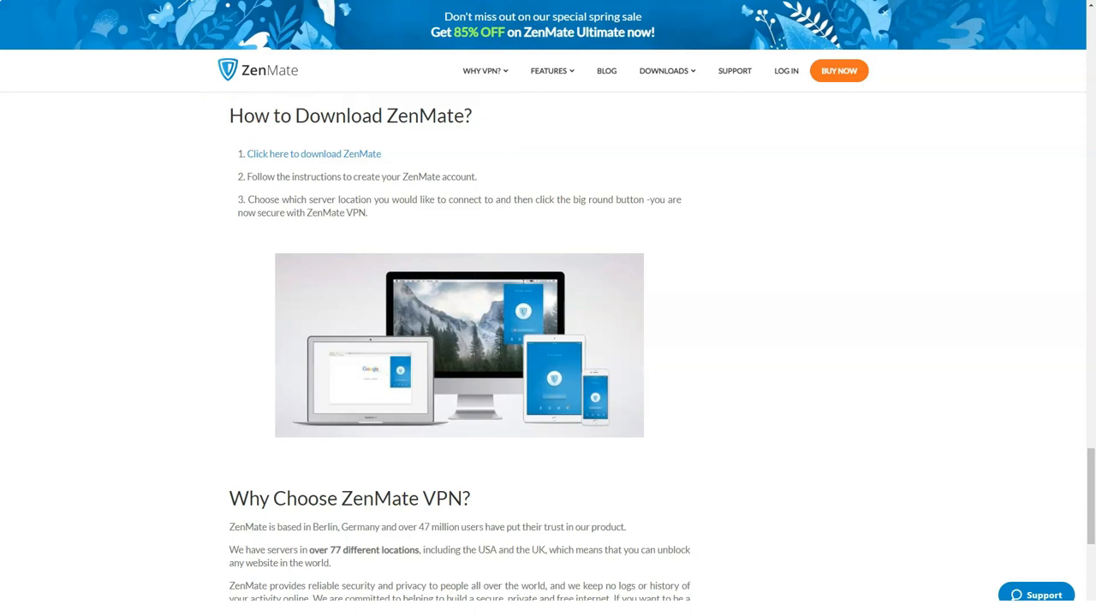
scroll(down, 3)
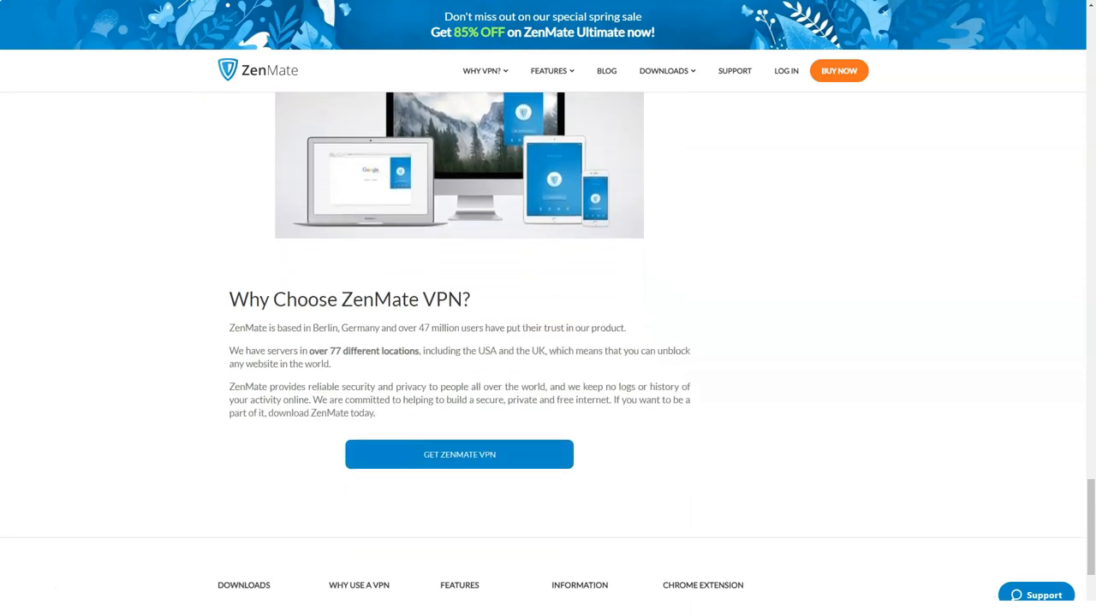
scroll(down, 3)
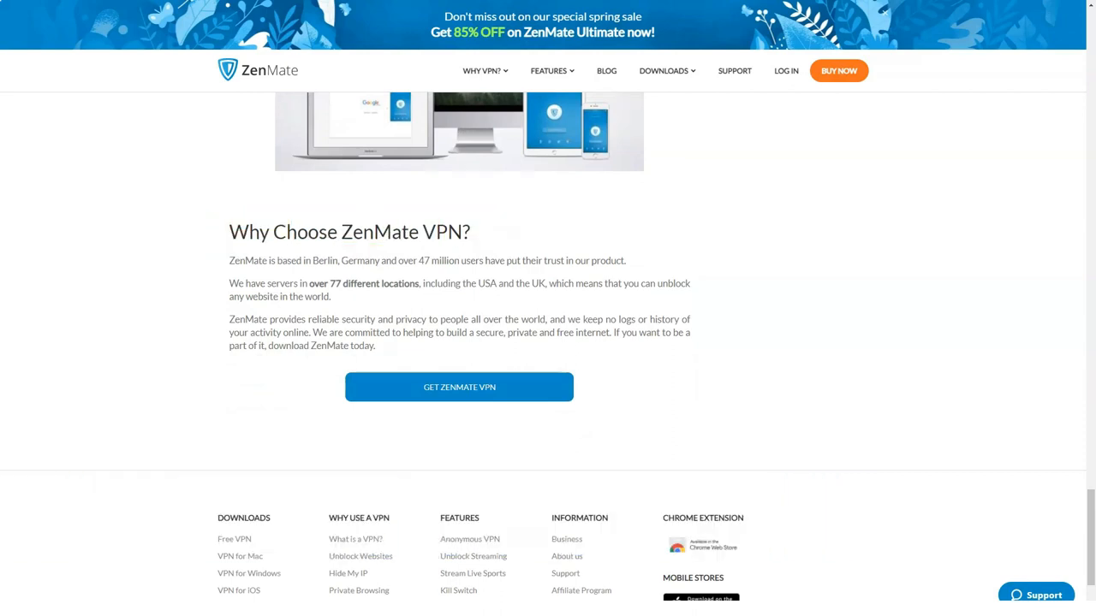
Step: Open the Unblock Websites article from the footer and read its first sections
click(482, 70)
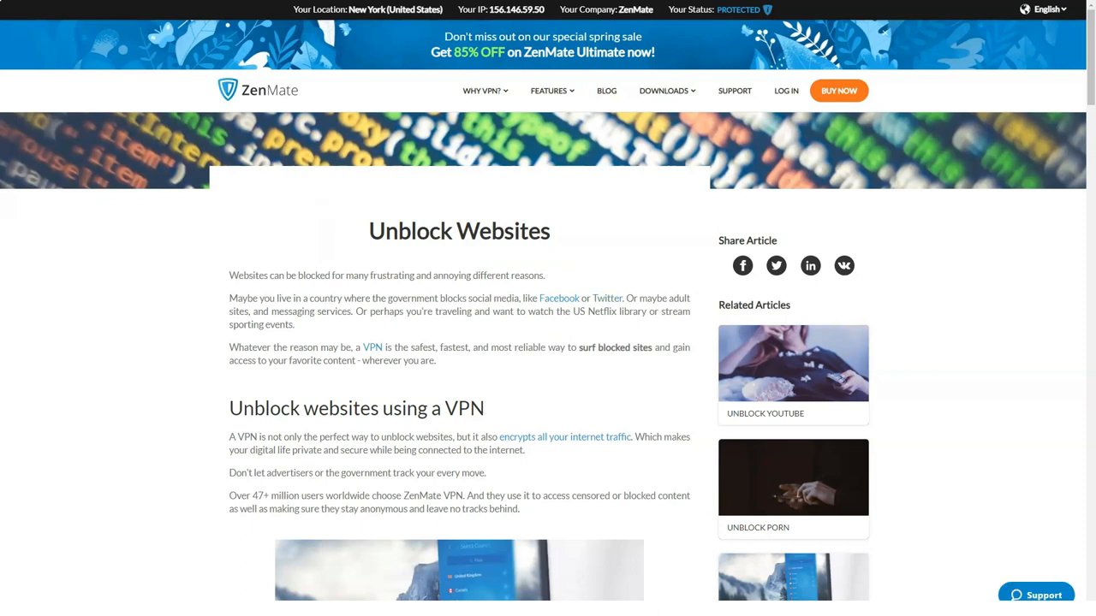
scroll(down, 3)
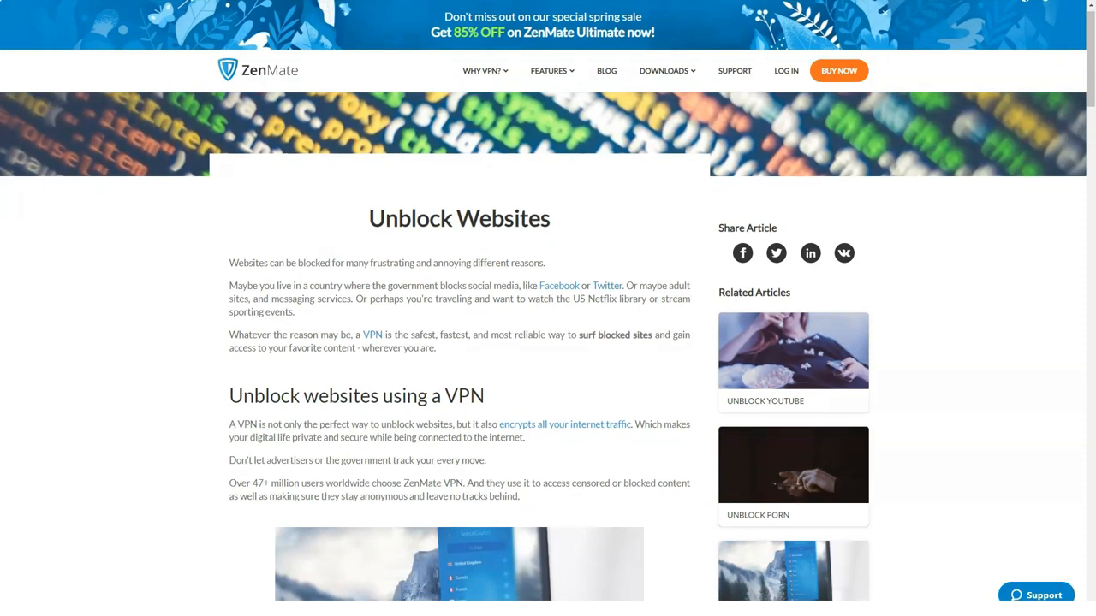
scroll(down, 3)
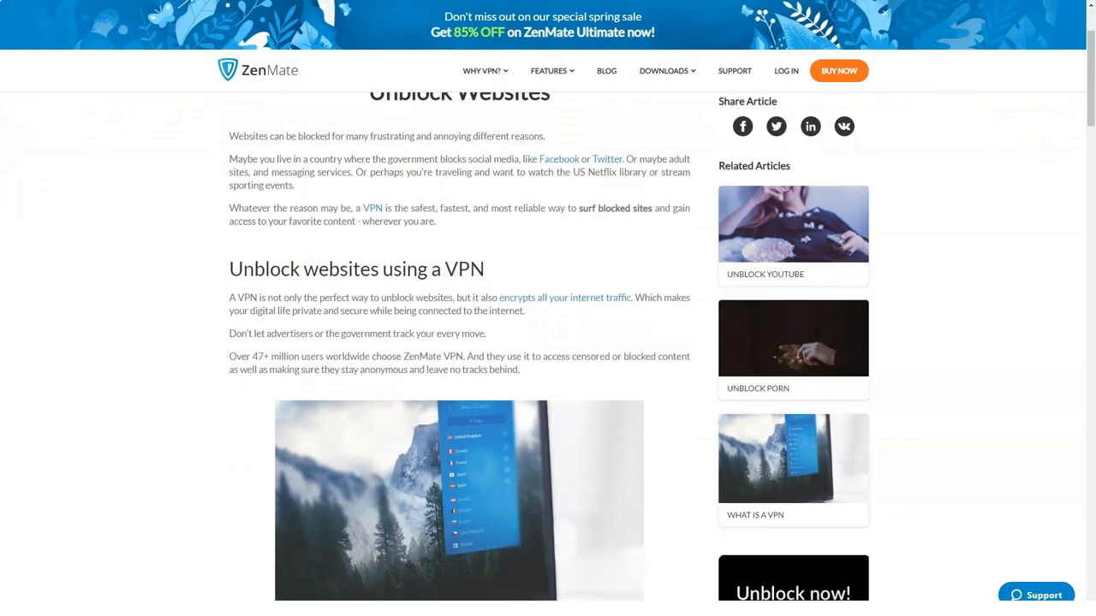
scroll(down, 3)
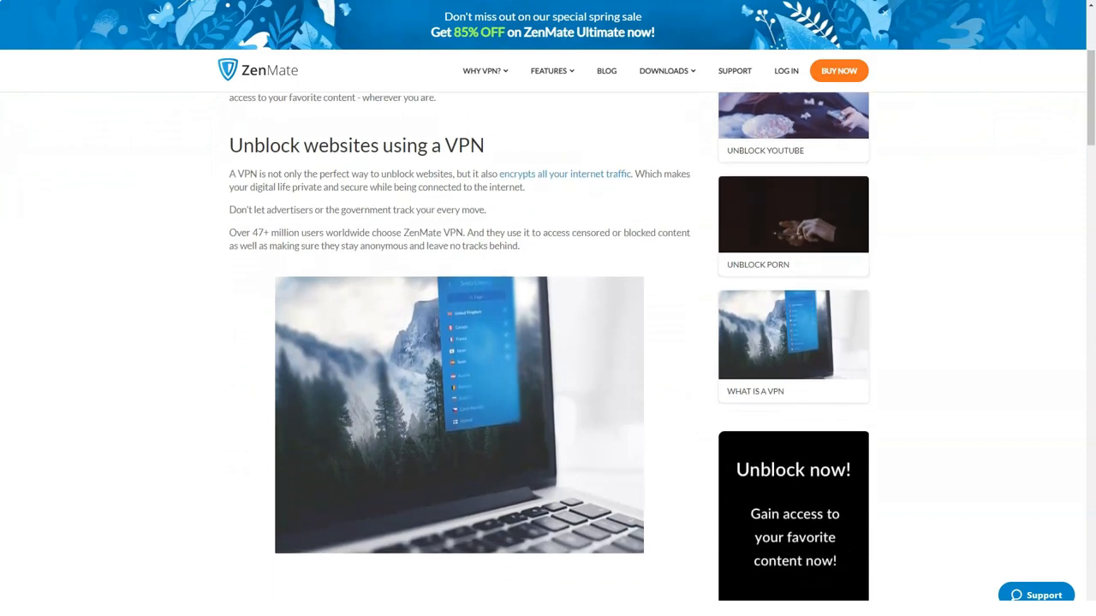
scroll(down, 3)
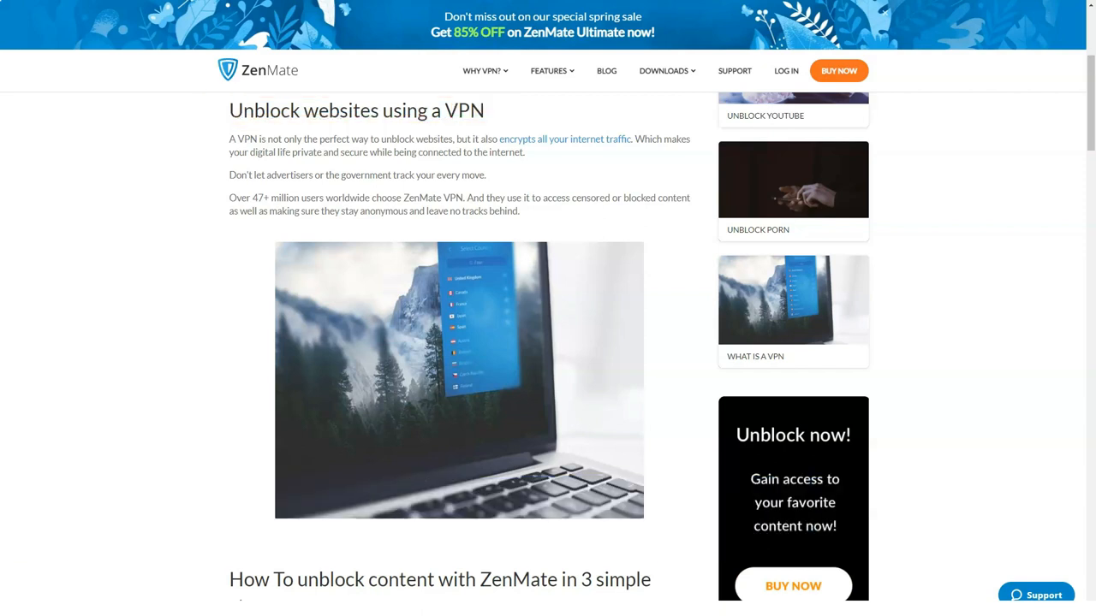
scroll(down, 3)
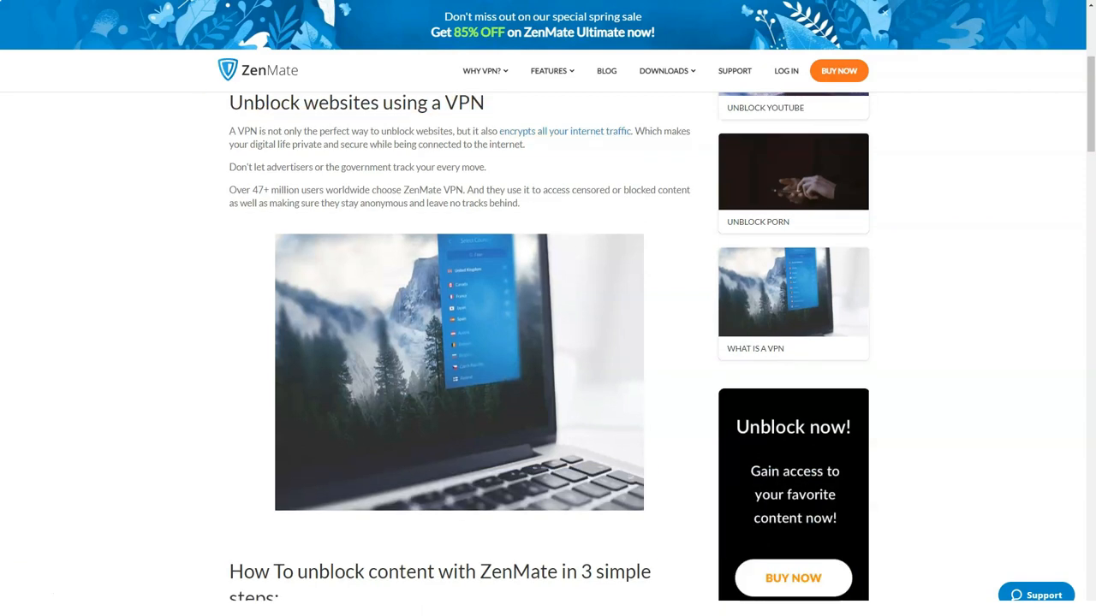
scroll(down, 3)
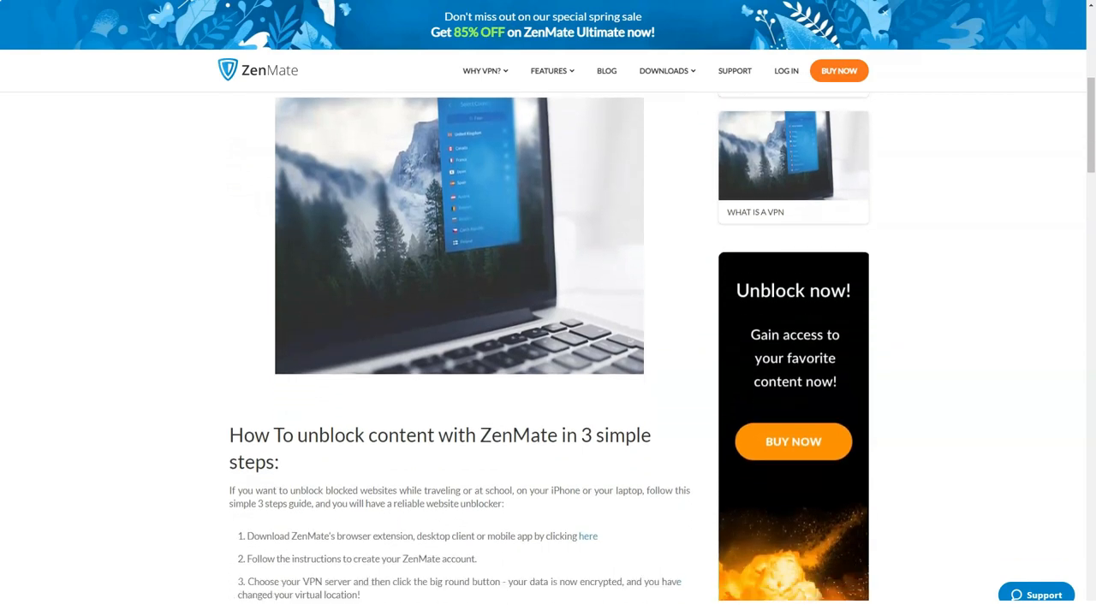
scroll(down, 3)
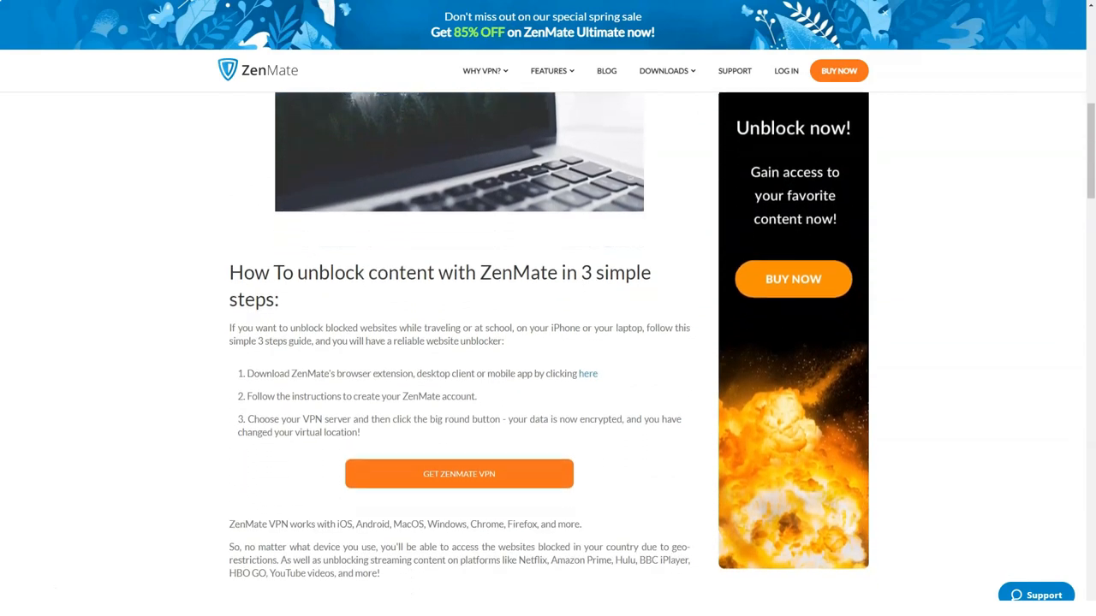
scroll(down, 3)
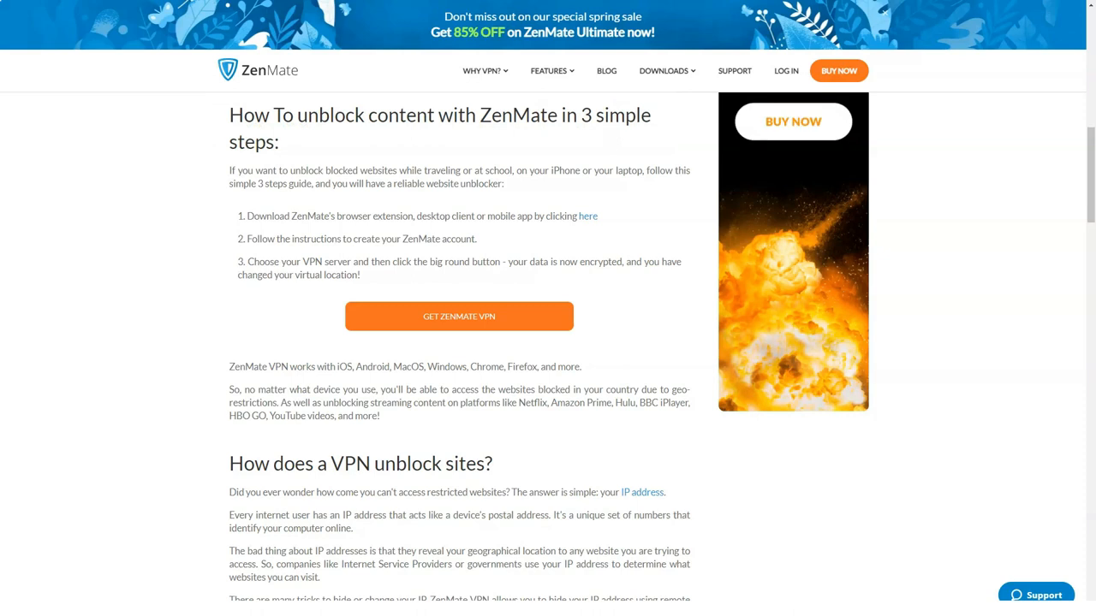
Step: Read the rest of the Unblock Websites article to its money-back guarantee, reaching the Hide My IP page
scroll(down, 3)
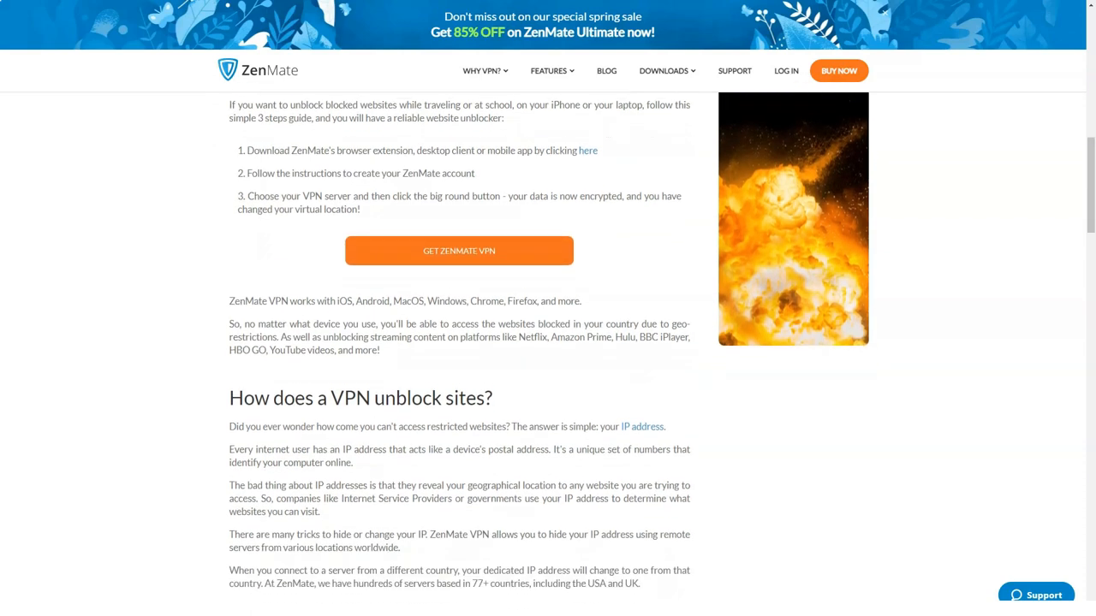
scroll(down, 3)
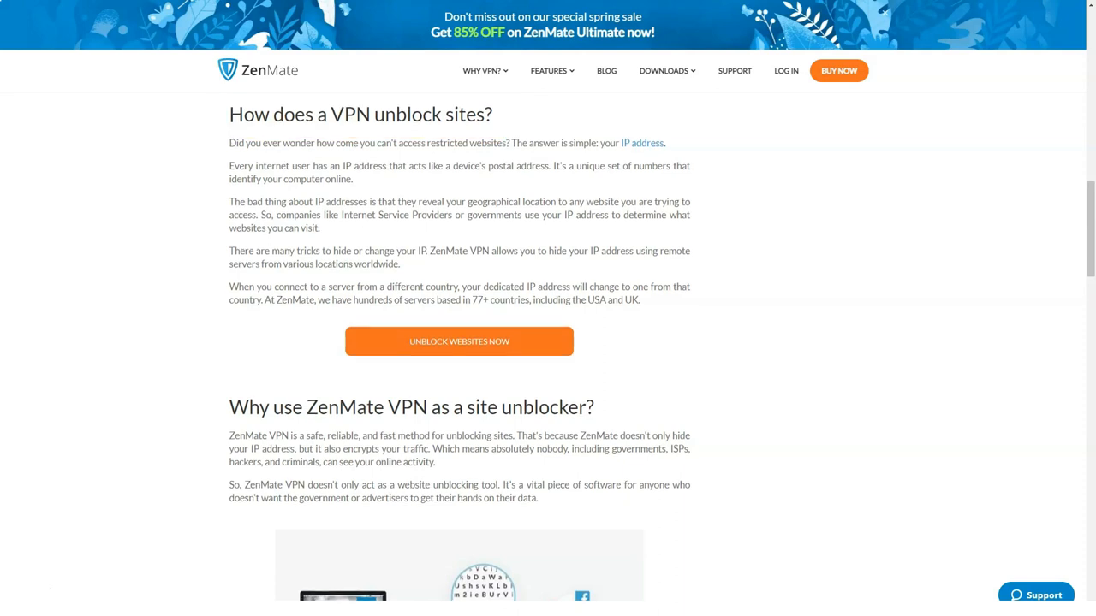
scroll(down, 3)
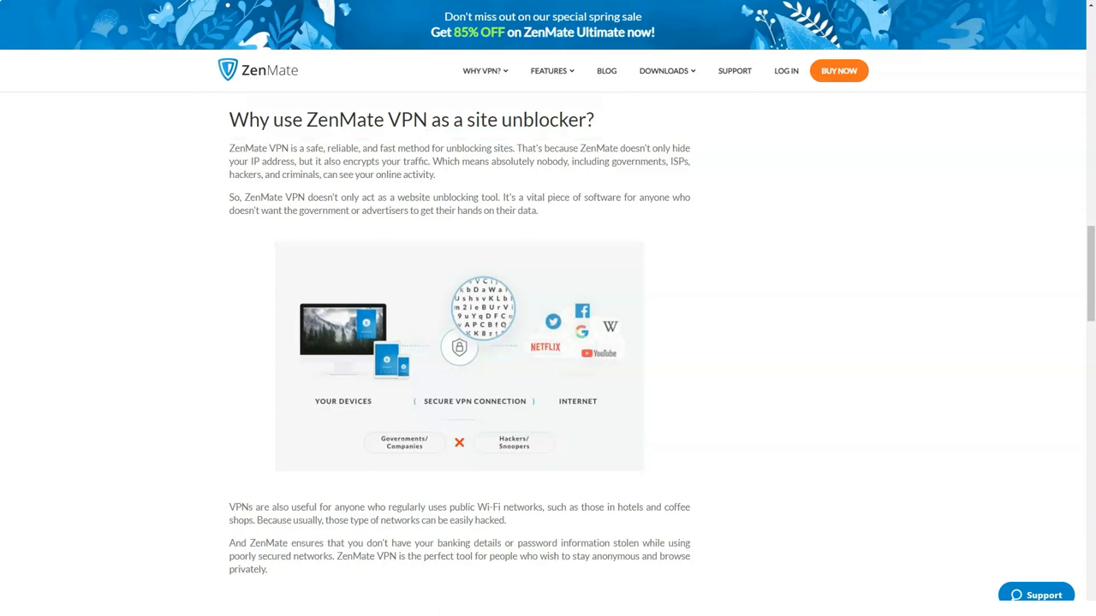
scroll(down, 3)
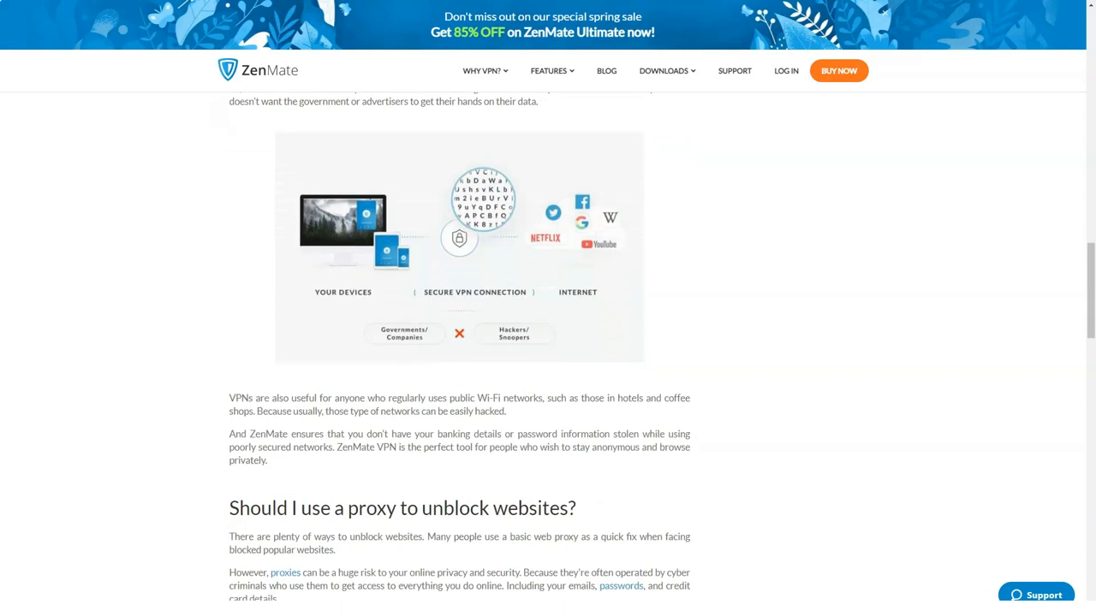
scroll(down, 3)
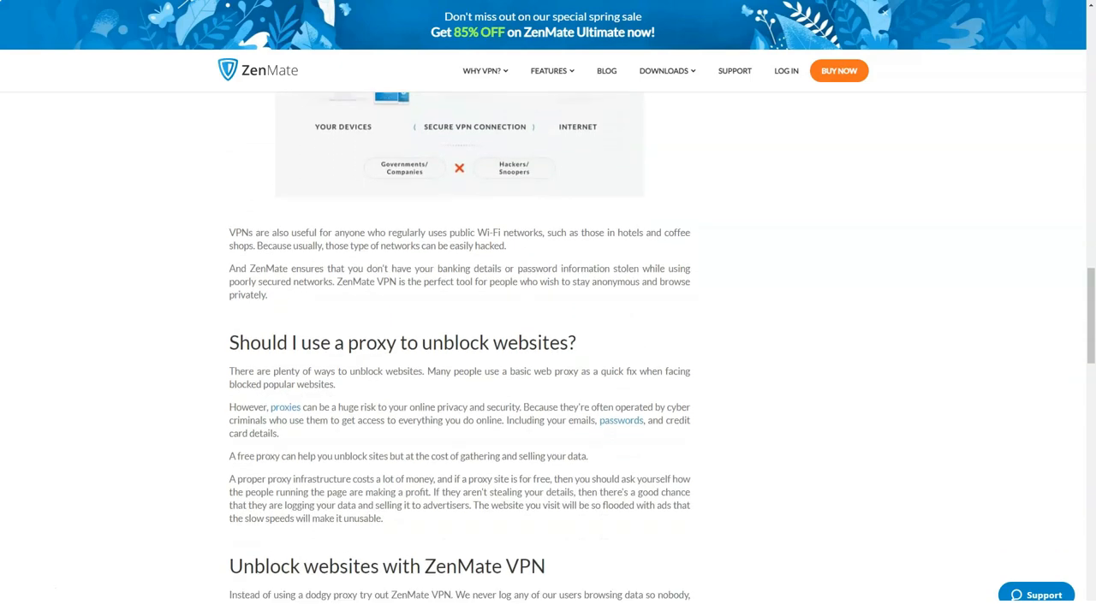
scroll(down, 3)
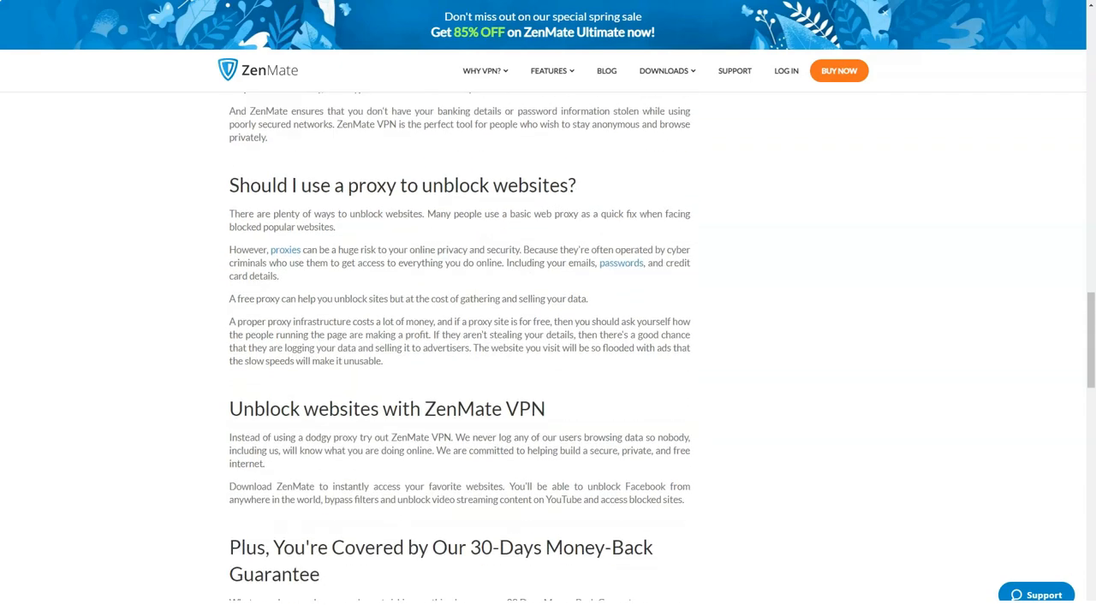
scroll(down, 3)
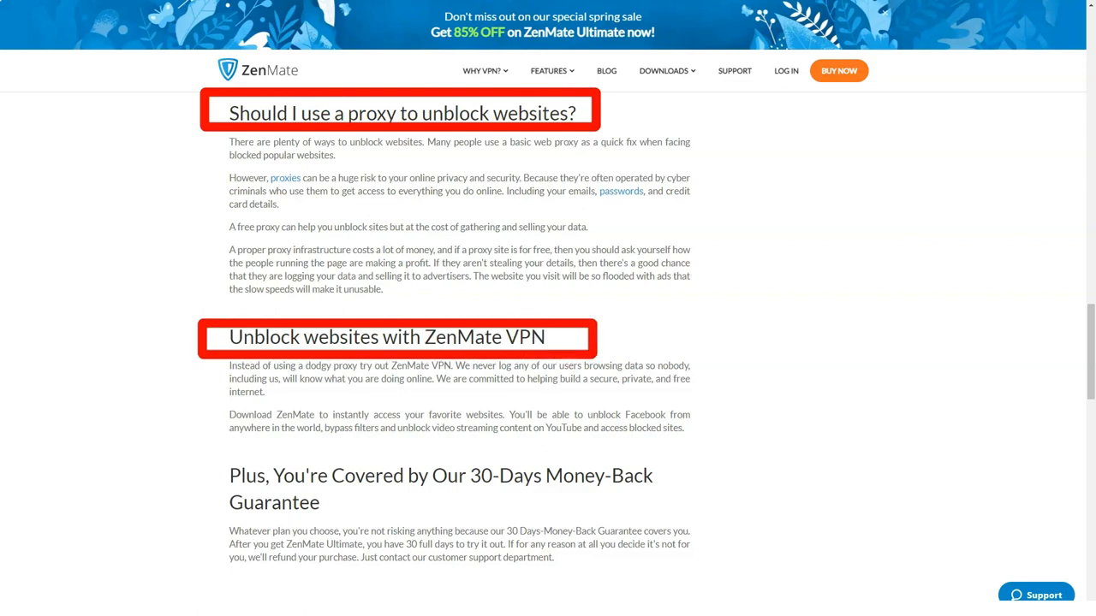
scroll(down, 3)
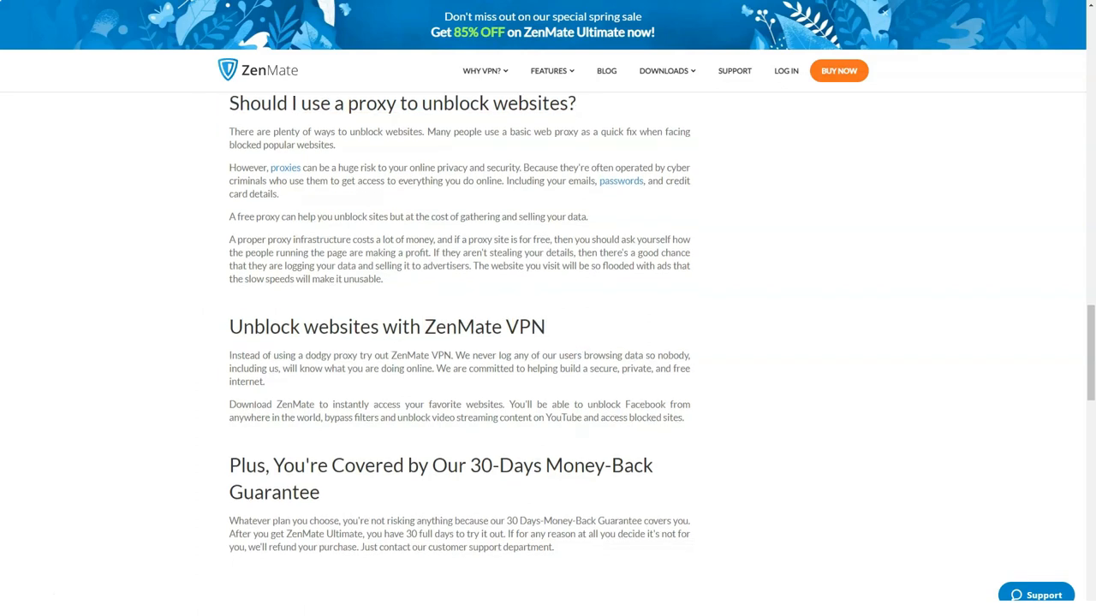
scroll(down, 3)
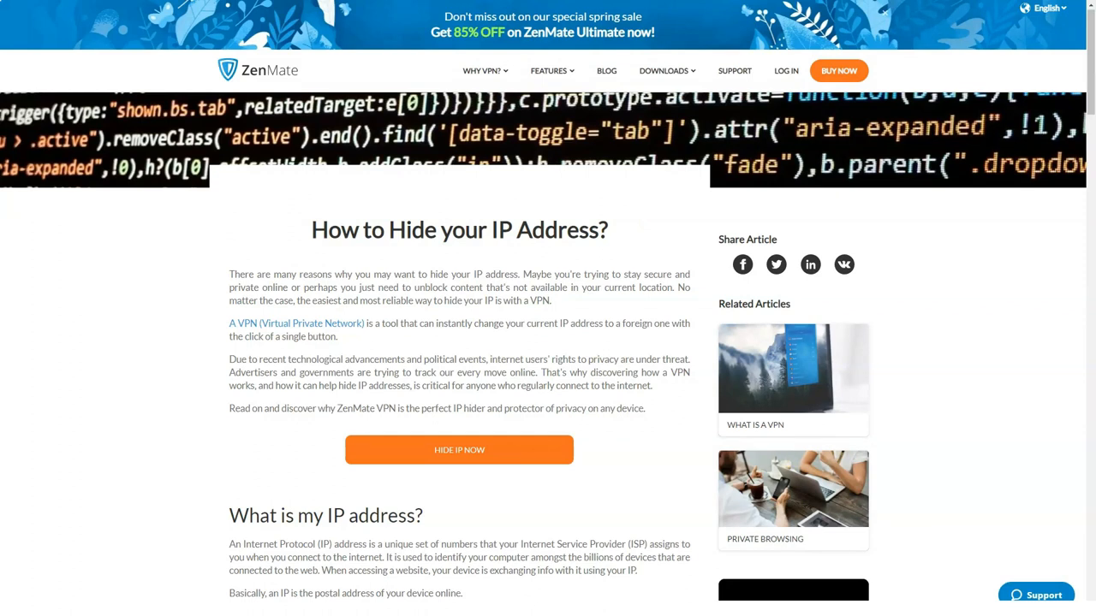
Step: Read the Hide My IP page through proxy dangers and the How to Hide my IP address? steps
scroll(down, 3)
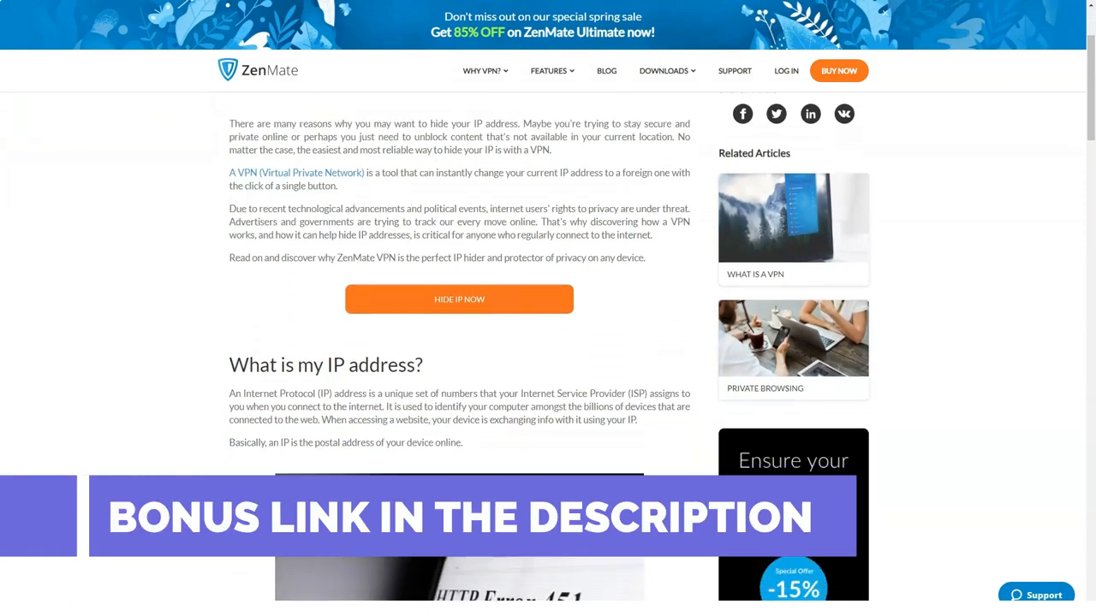
scroll(down, 3)
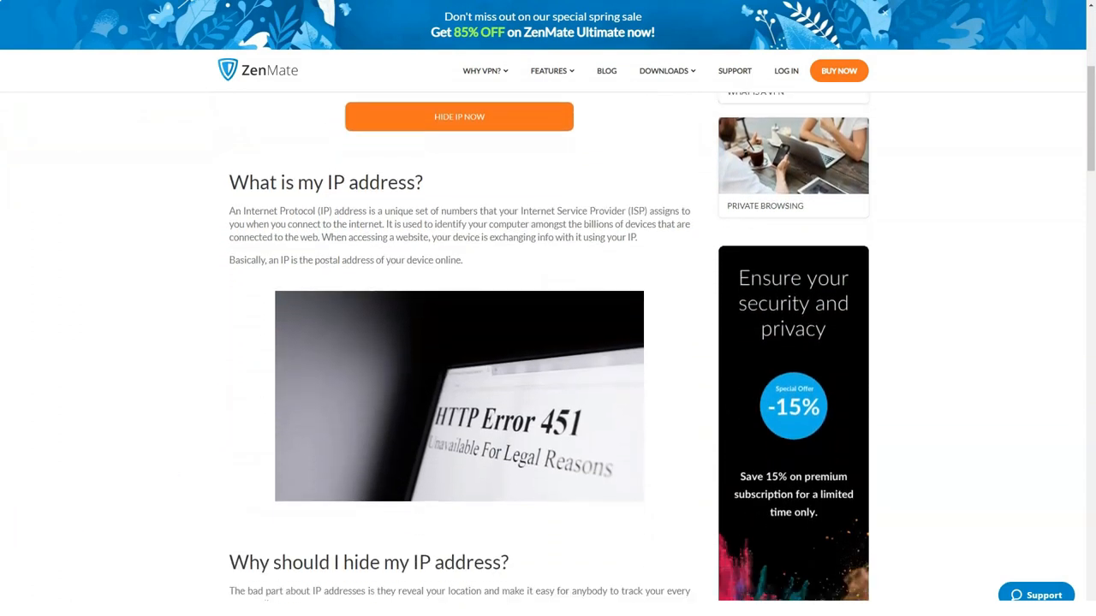
scroll(down, 3)
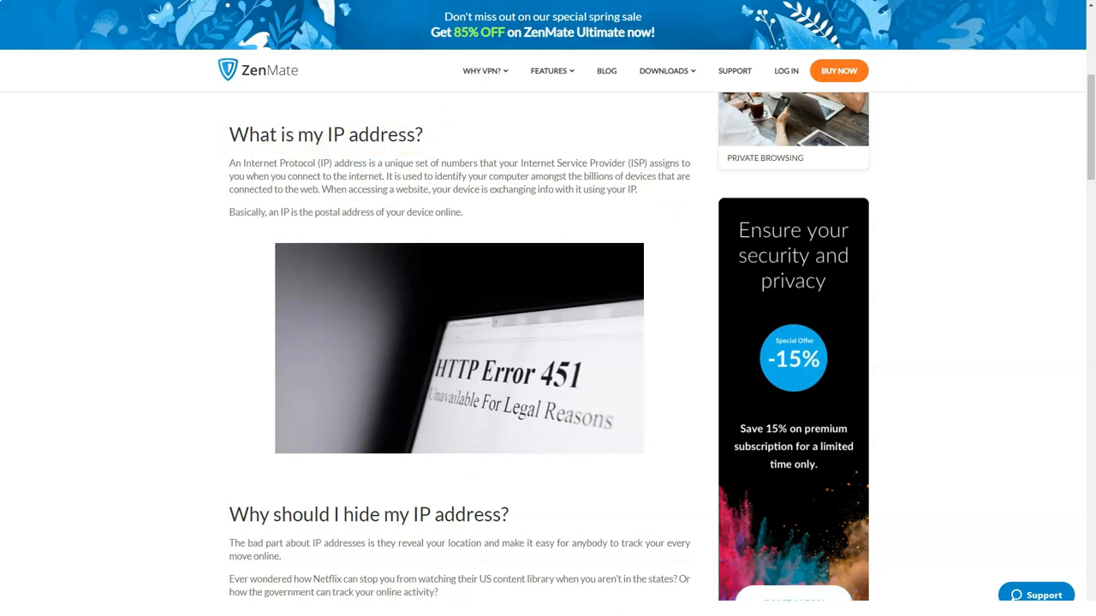
scroll(down, 3)
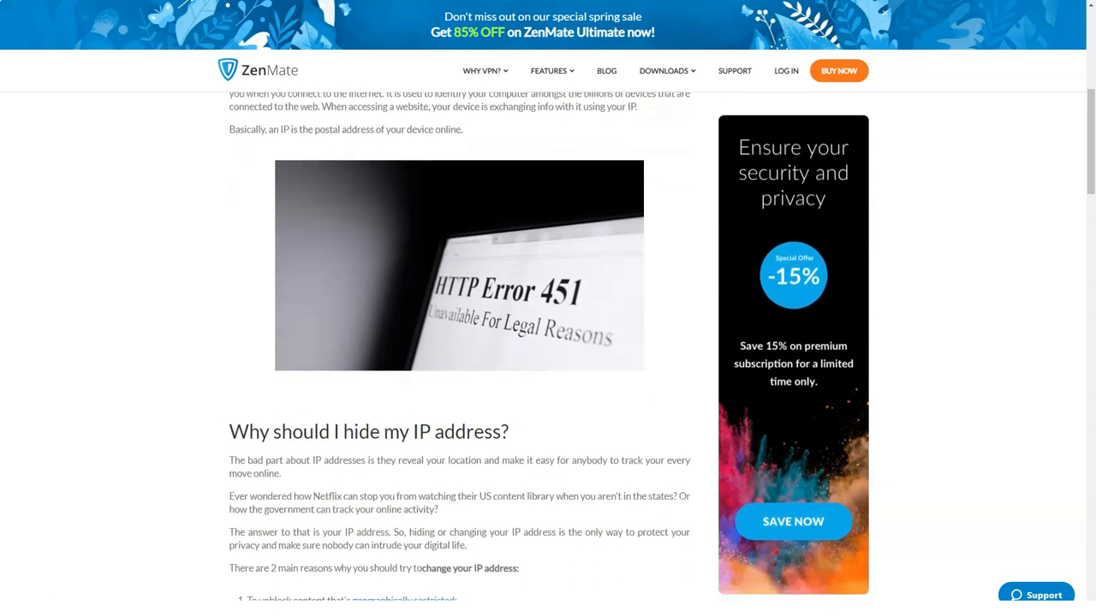
scroll(down, 3)
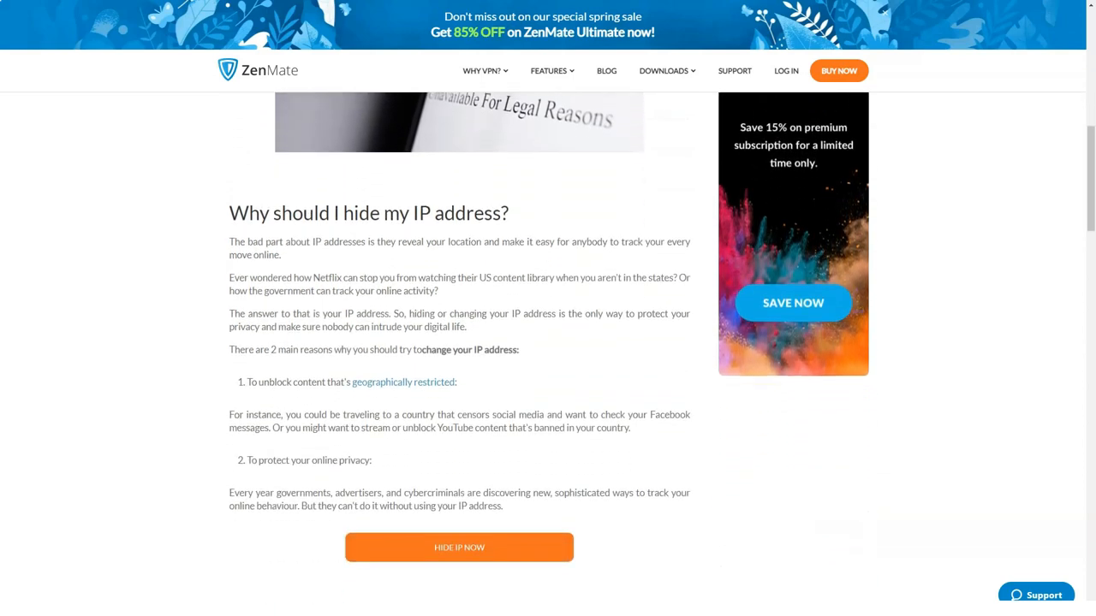
scroll(down, 3)
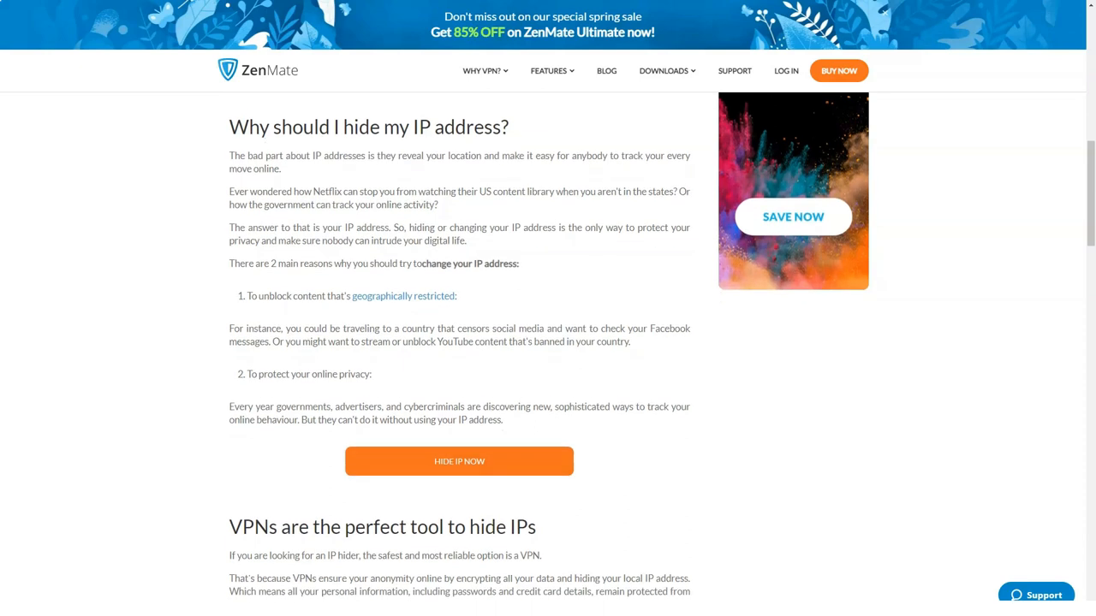
scroll(down, 3)
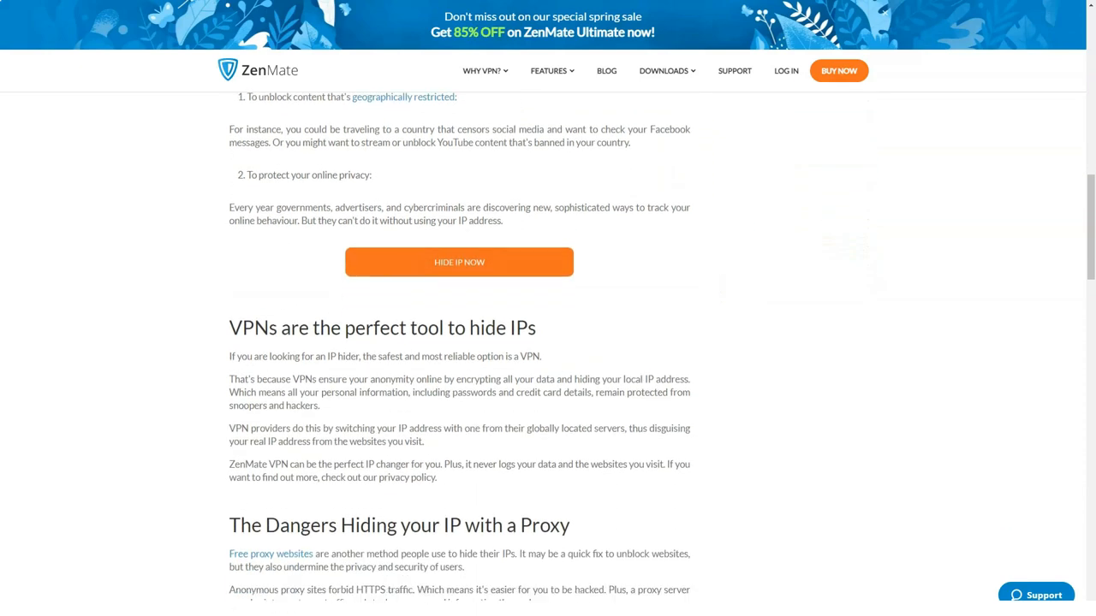
Step: Continue past reasons to choose ZenMate to the FAQ on hiding your IP for free
scroll(down, 3)
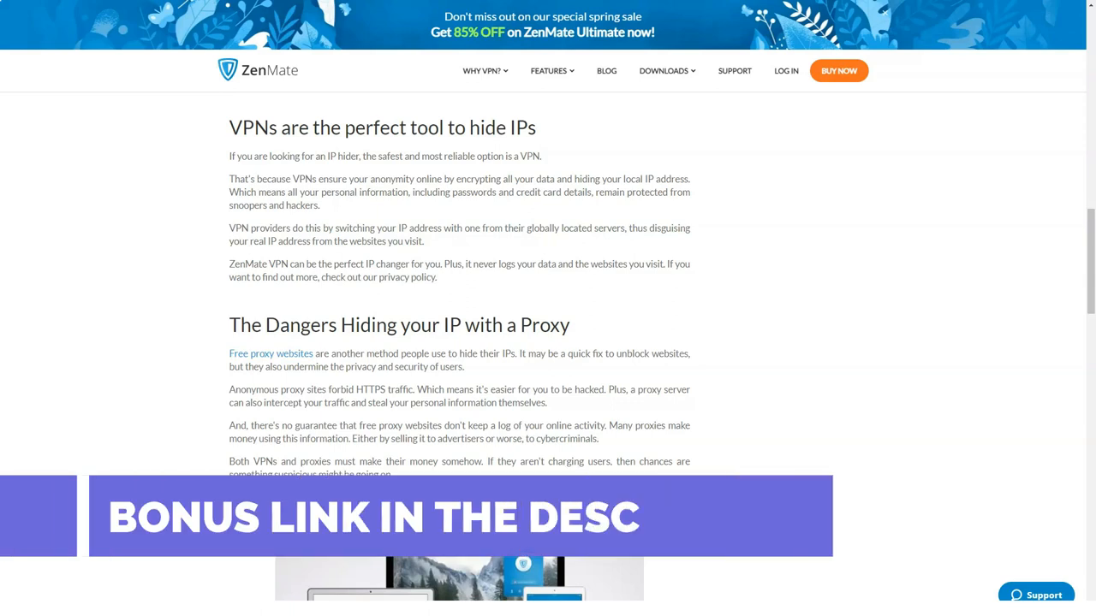
scroll(down, 3)
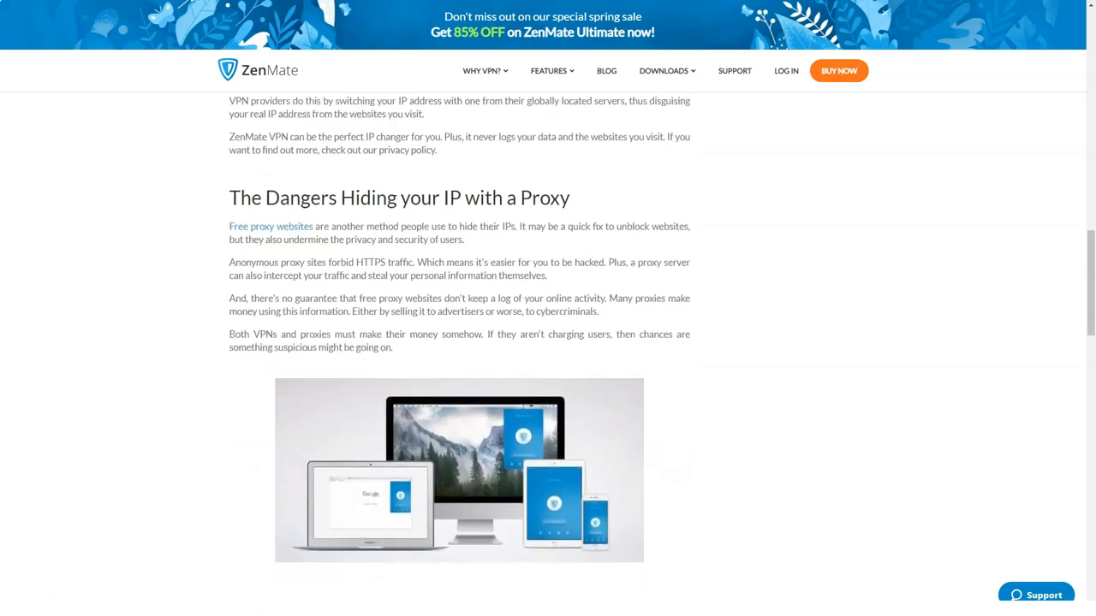
scroll(down, 3)
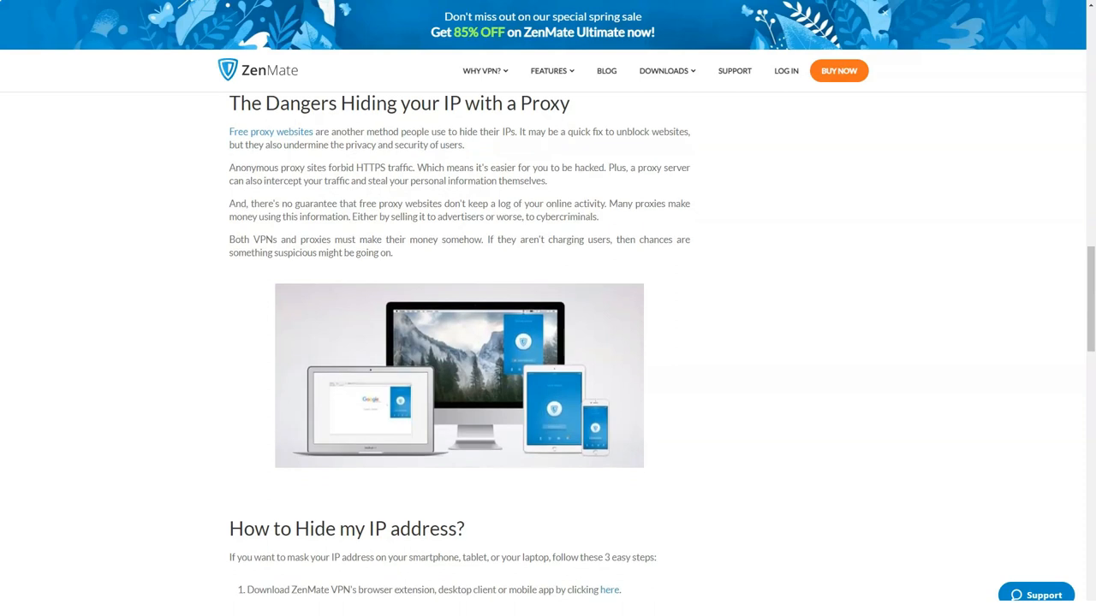
scroll(down, 3)
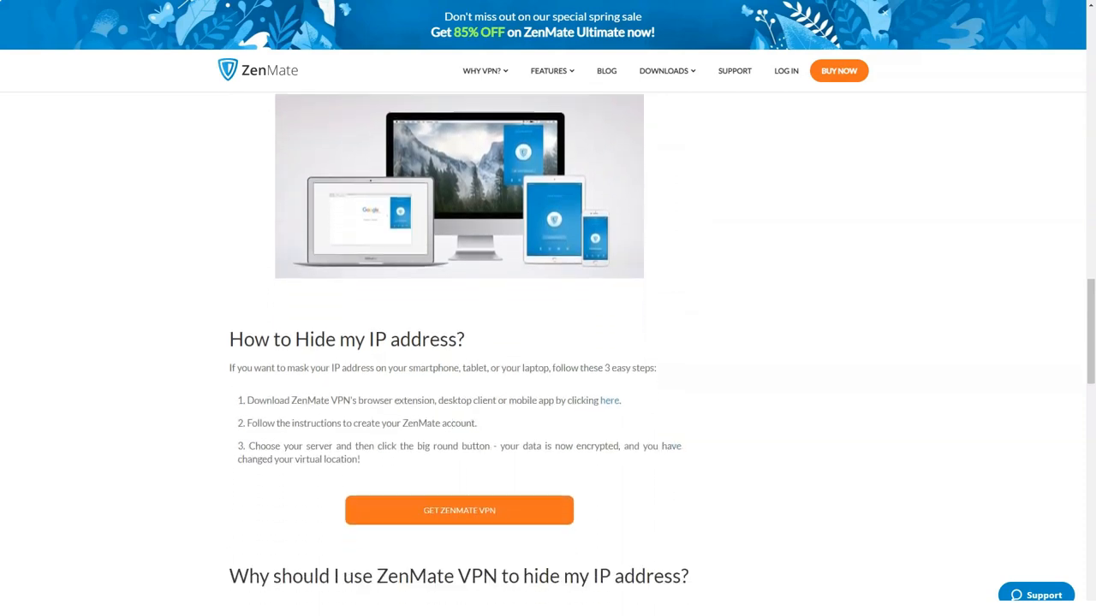
scroll(down, 3)
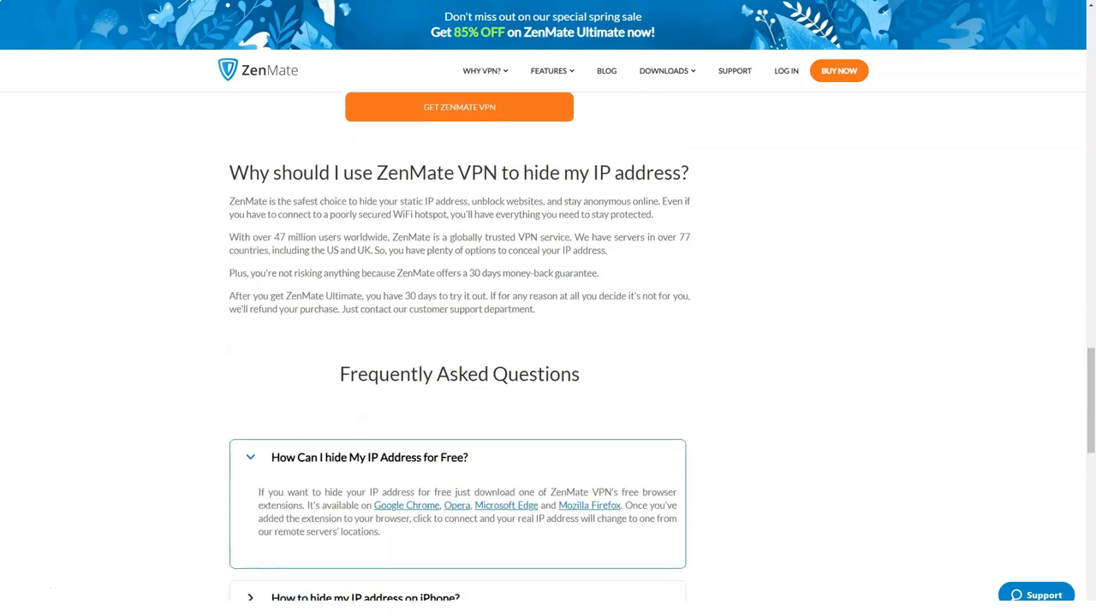
scroll(down, 3)
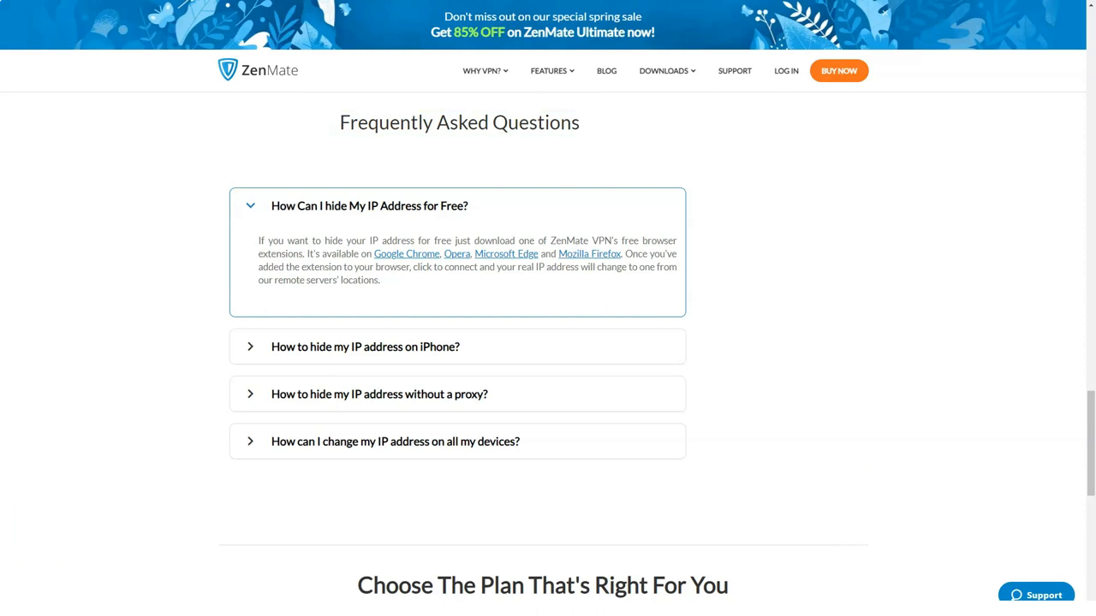
Step: Open the Private Browsing article from the Why VPN? menu and read its browser limitations section
click(483, 70)
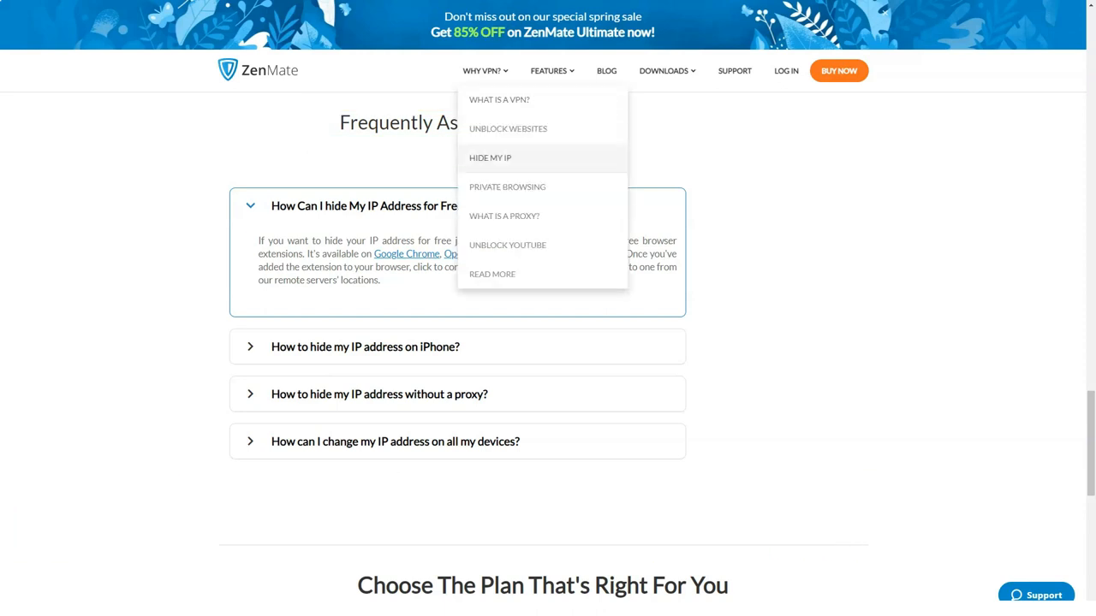
mouse_move(507, 187)
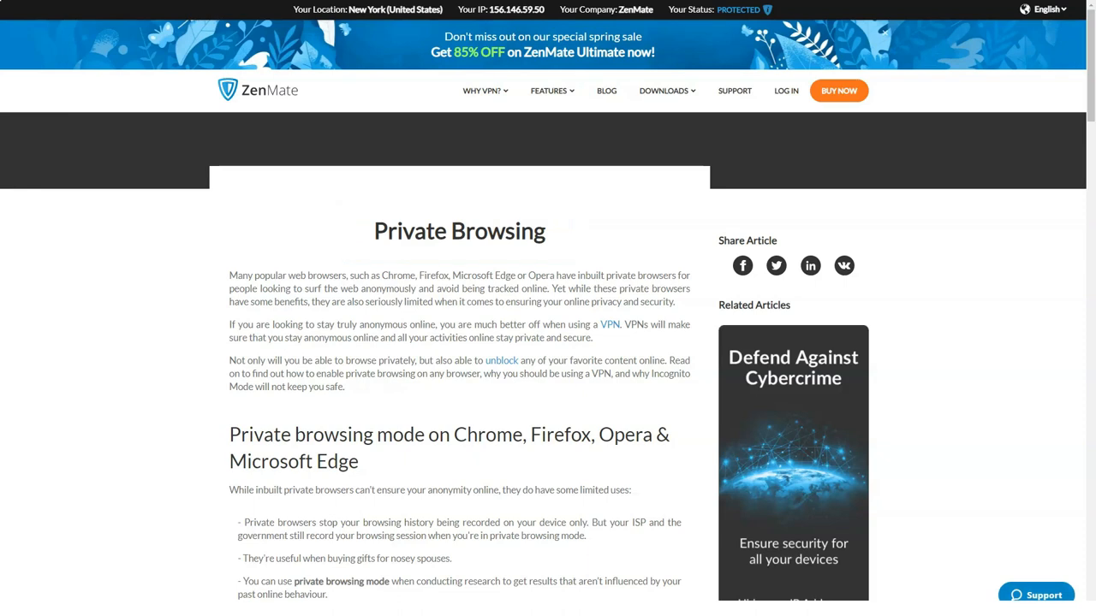
scroll(down, 3)
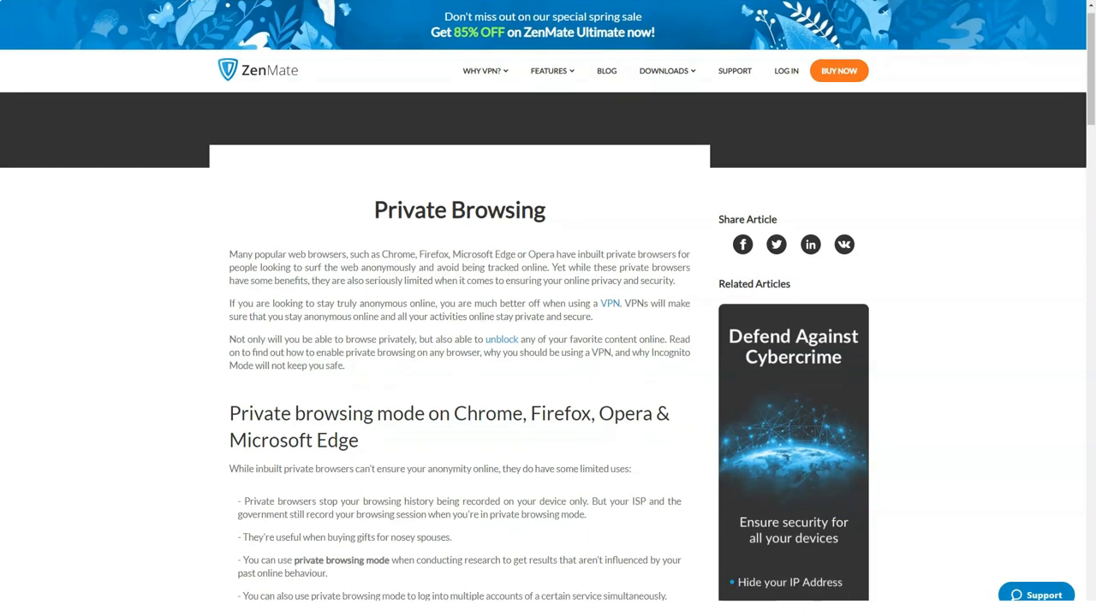
scroll(down, 3)
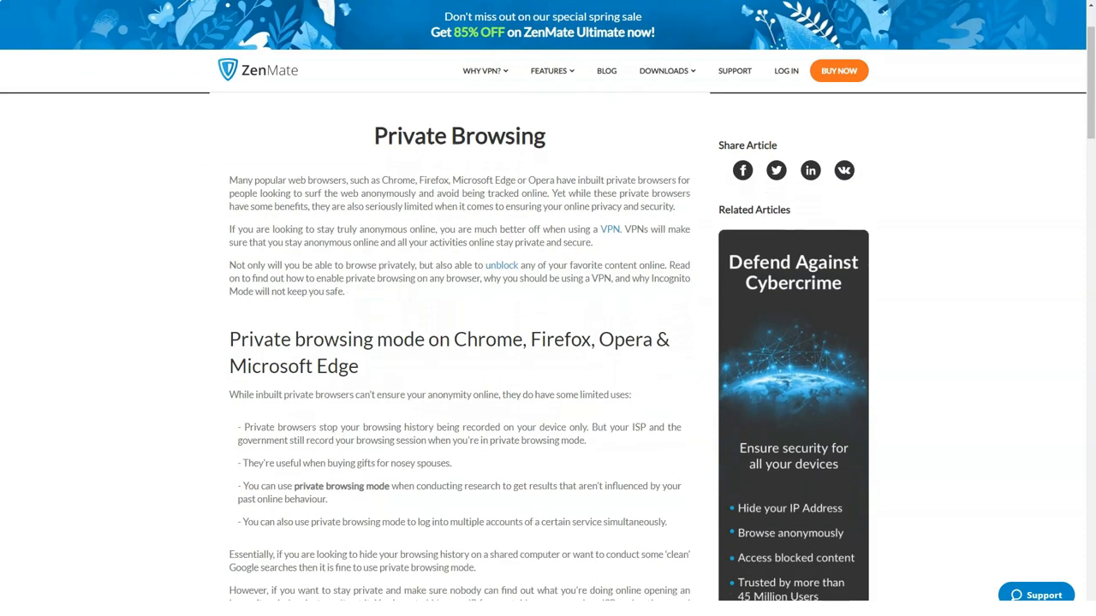
scroll(down, 3)
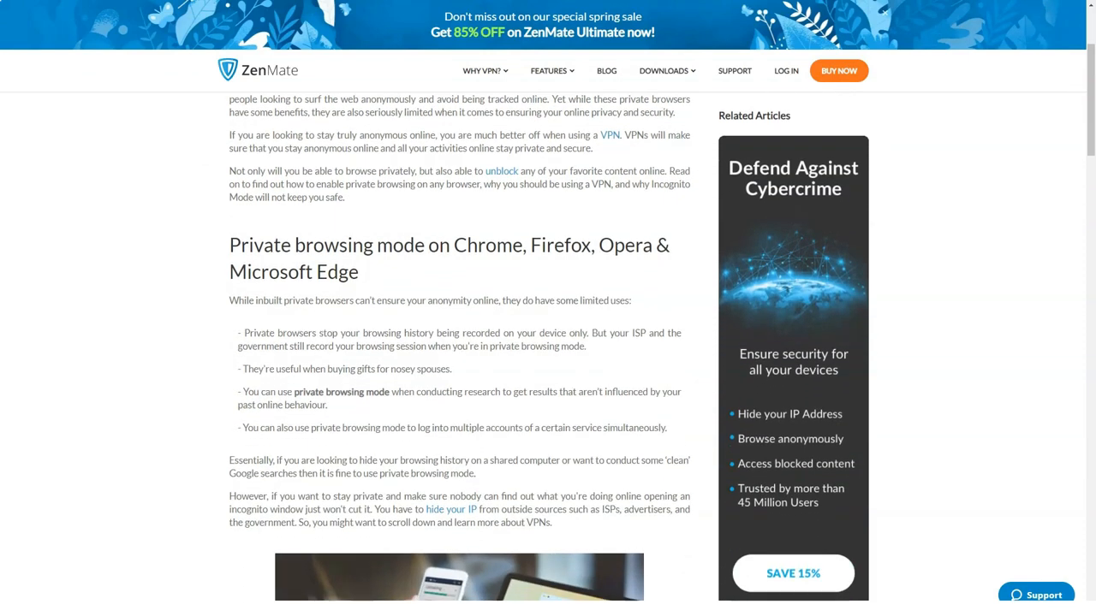
scroll(down, 3)
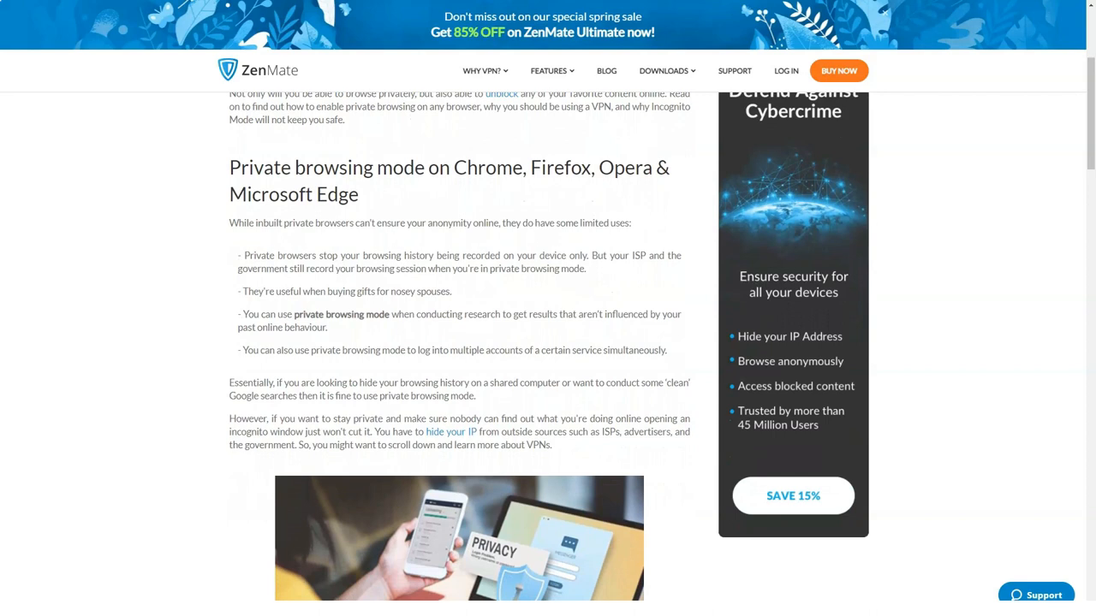
scroll(down, 3)
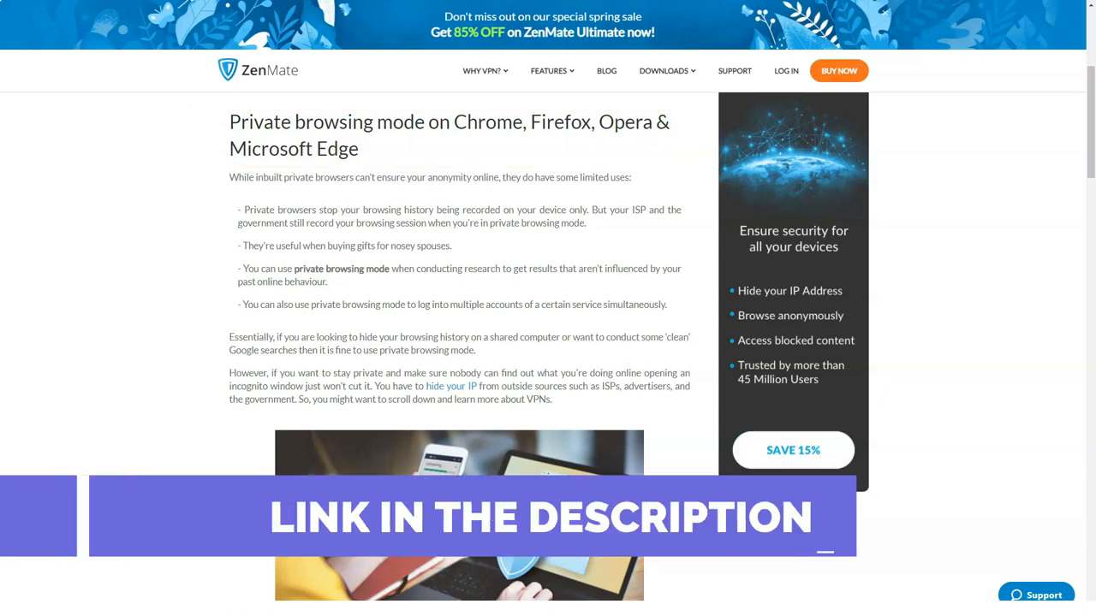
Step: Read on through the per-browser private window steps to How to use your private browser online
scroll(down, 3)
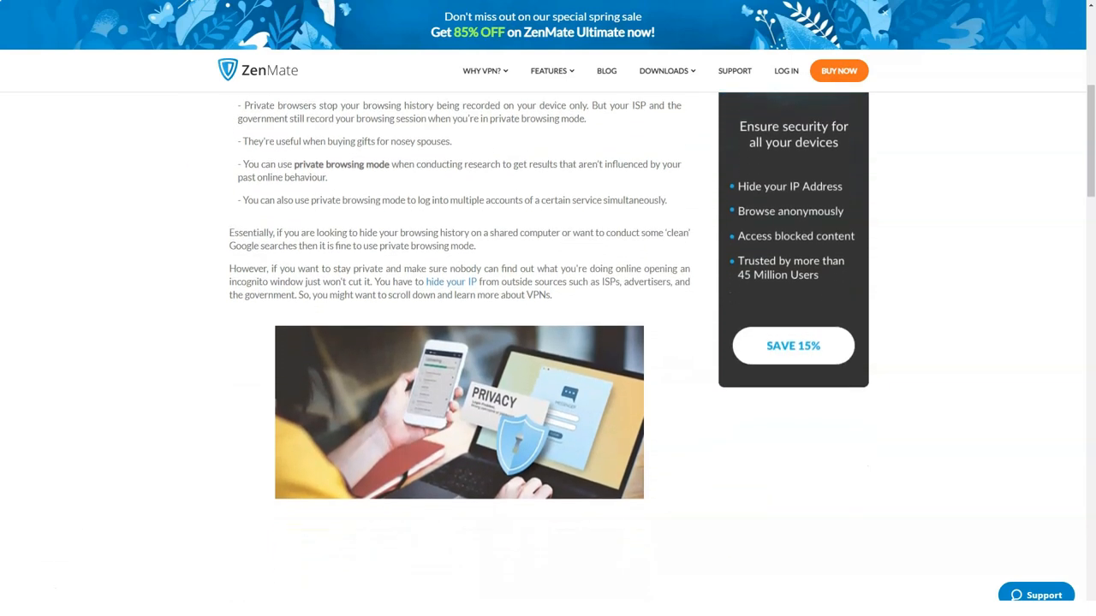
scroll(down, 3)
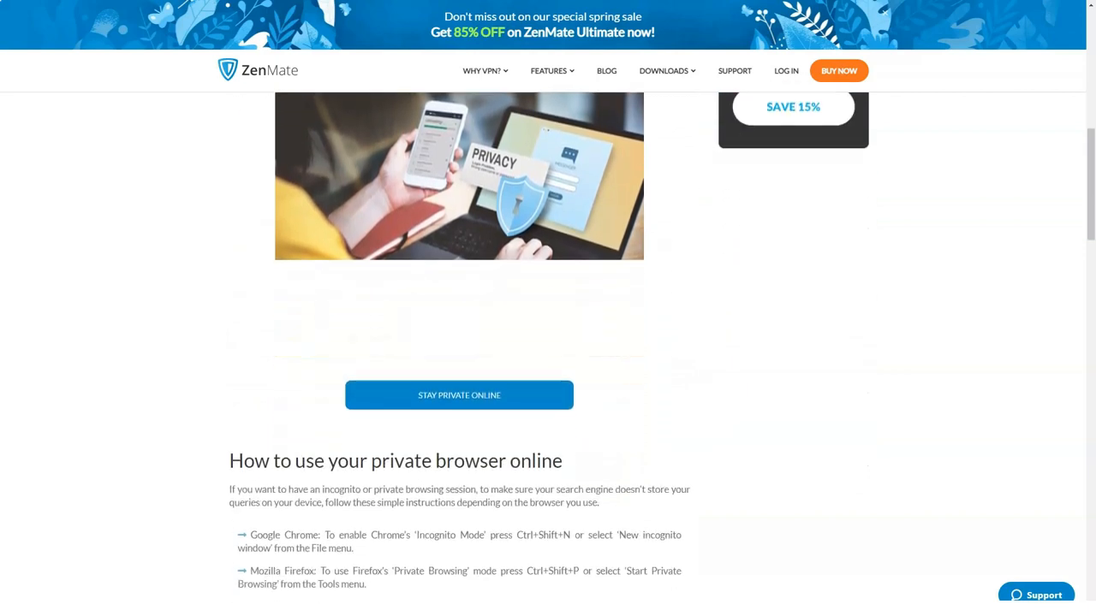
scroll(down, 3)
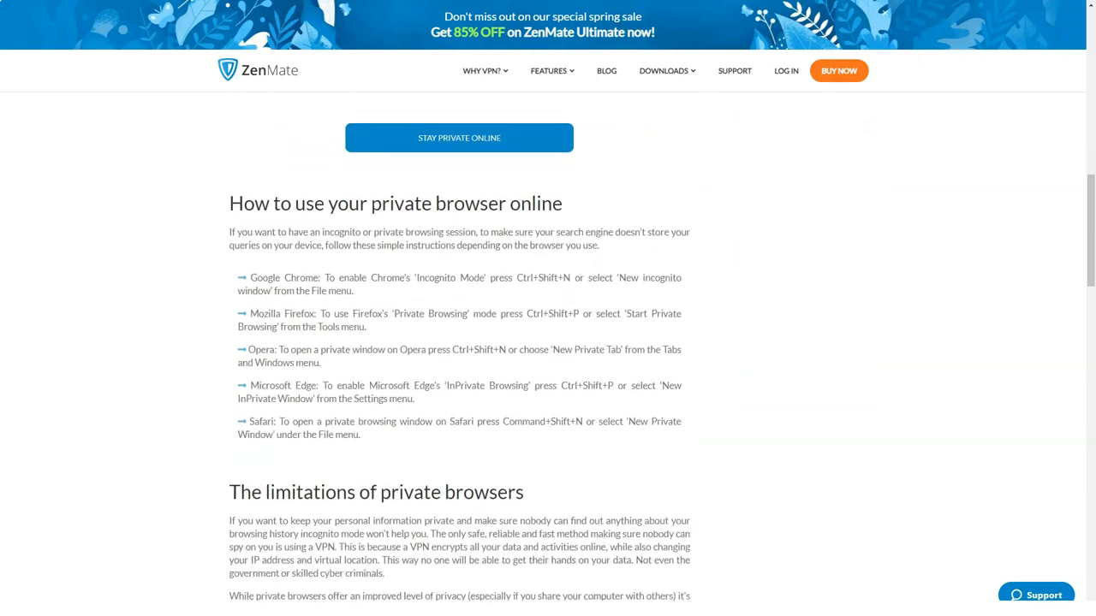
scroll(down, 3)
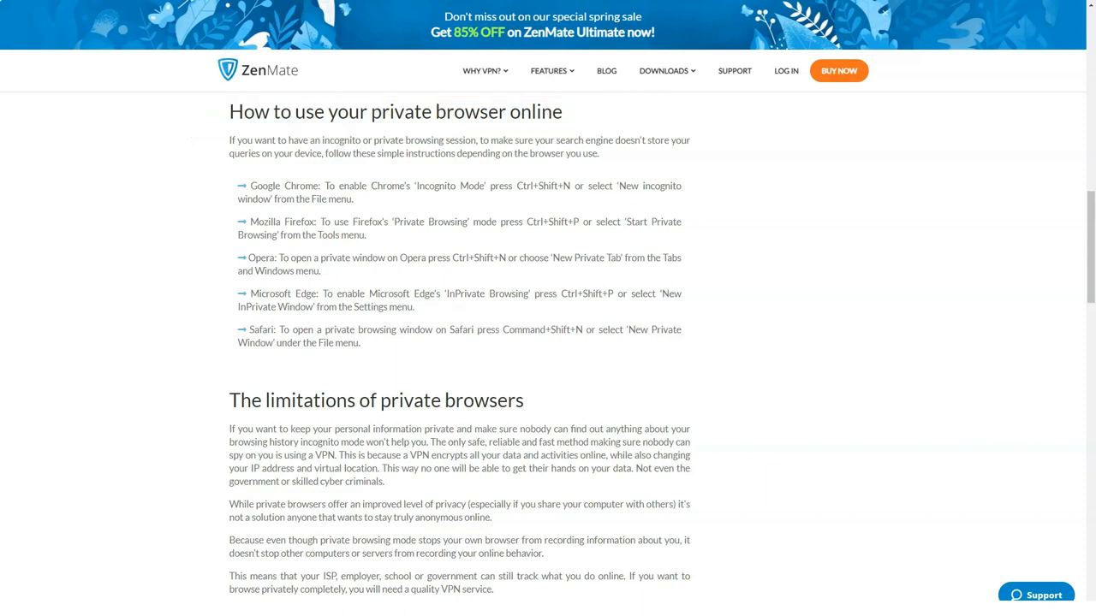
Step: Read the Private Browsing page through its Private Browser VPN section
scroll(down, 3)
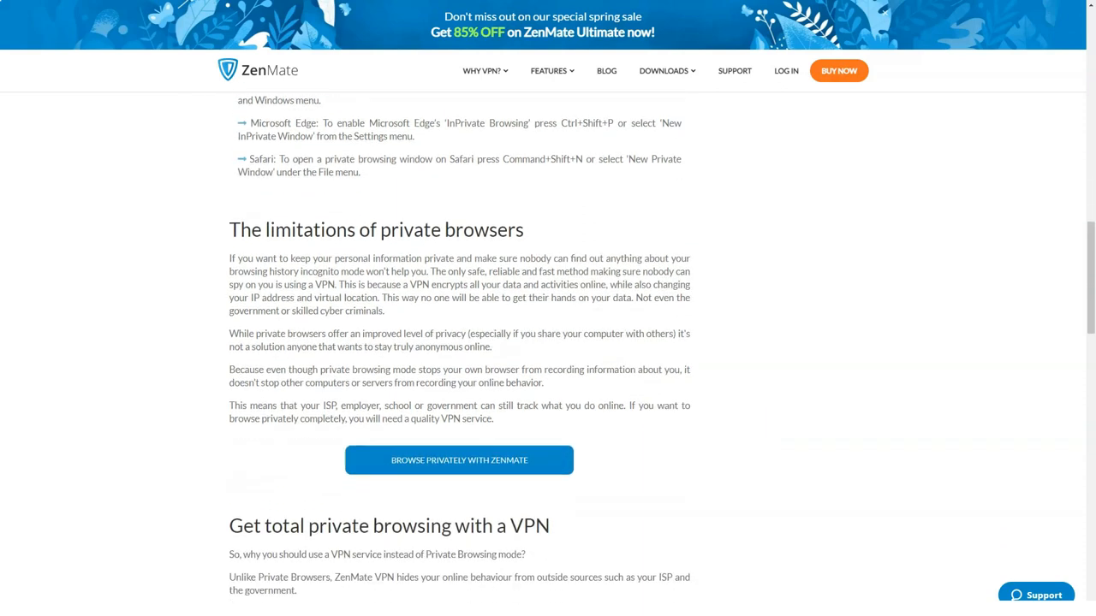
scroll(down, 3)
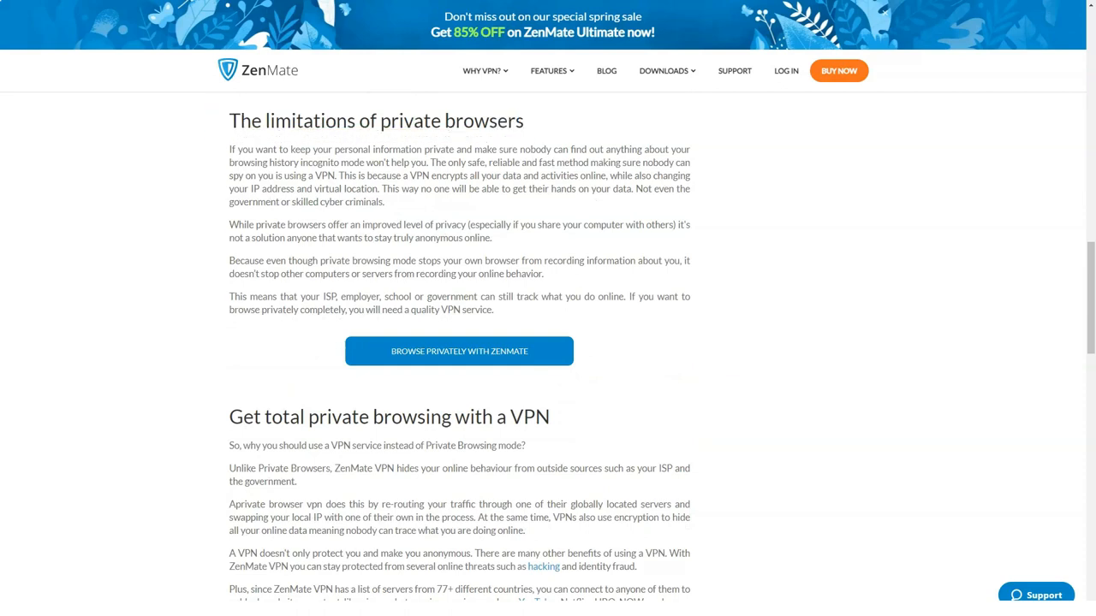
scroll(down, 3)
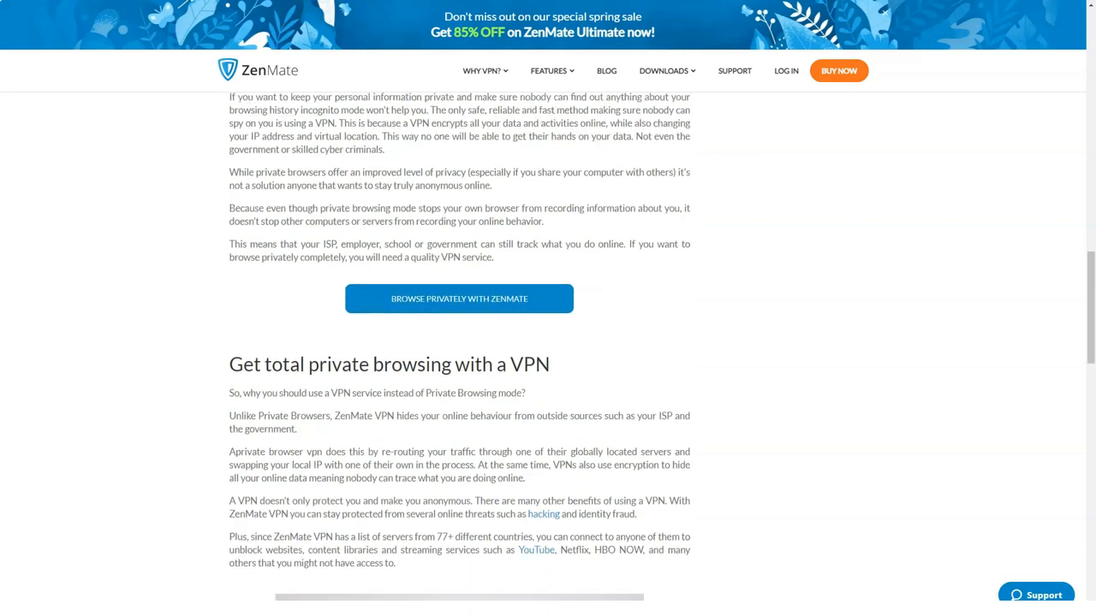
scroll(down, 3)
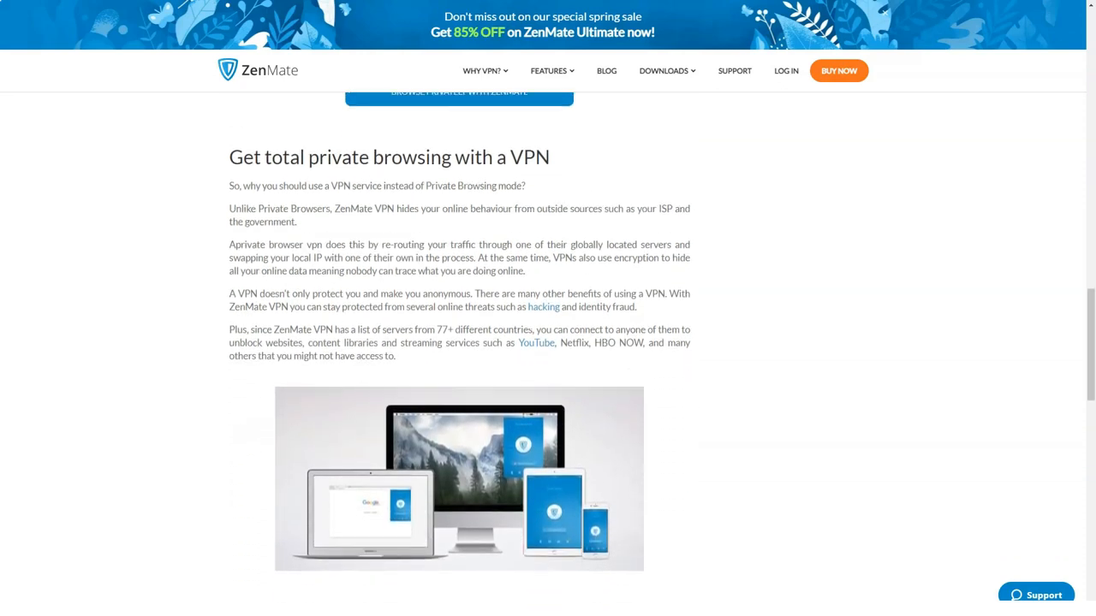
scroll(down, 3)
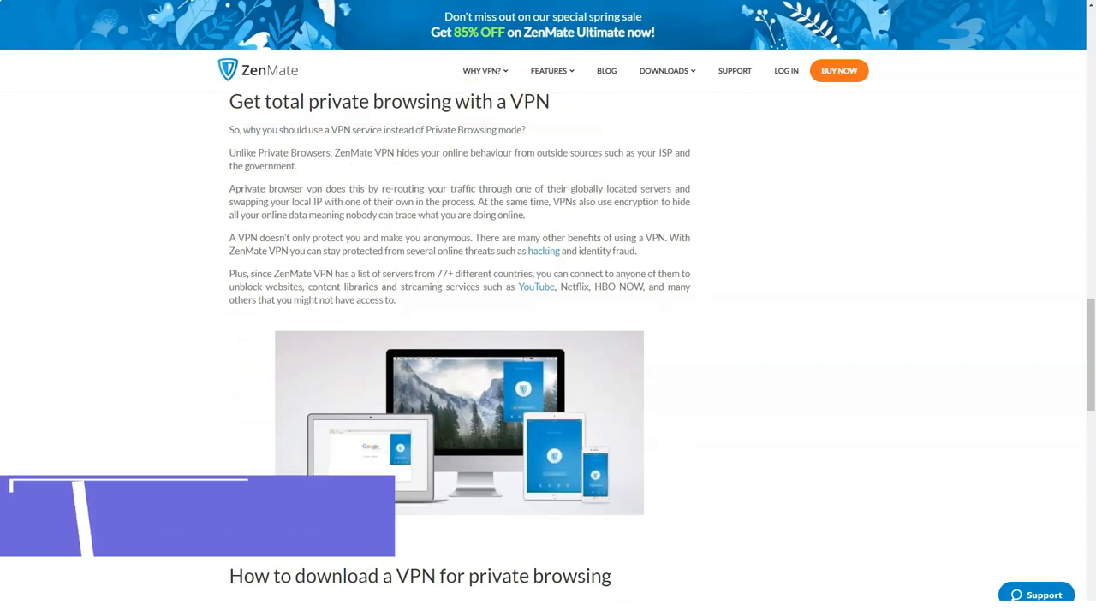
scroll(down, 3)
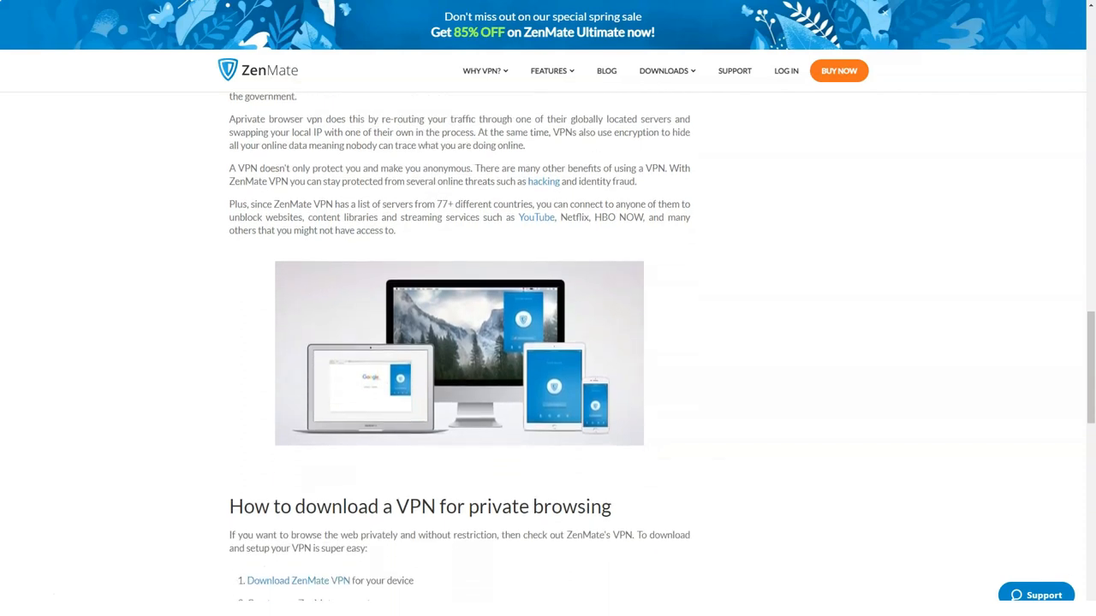
Step: Reach the pricing cards: 1 Month $10.99/mo, 3 Years $1.64/mo, 1 Year $4.49/mo, with money-back guarantee
scroll(down, 3)
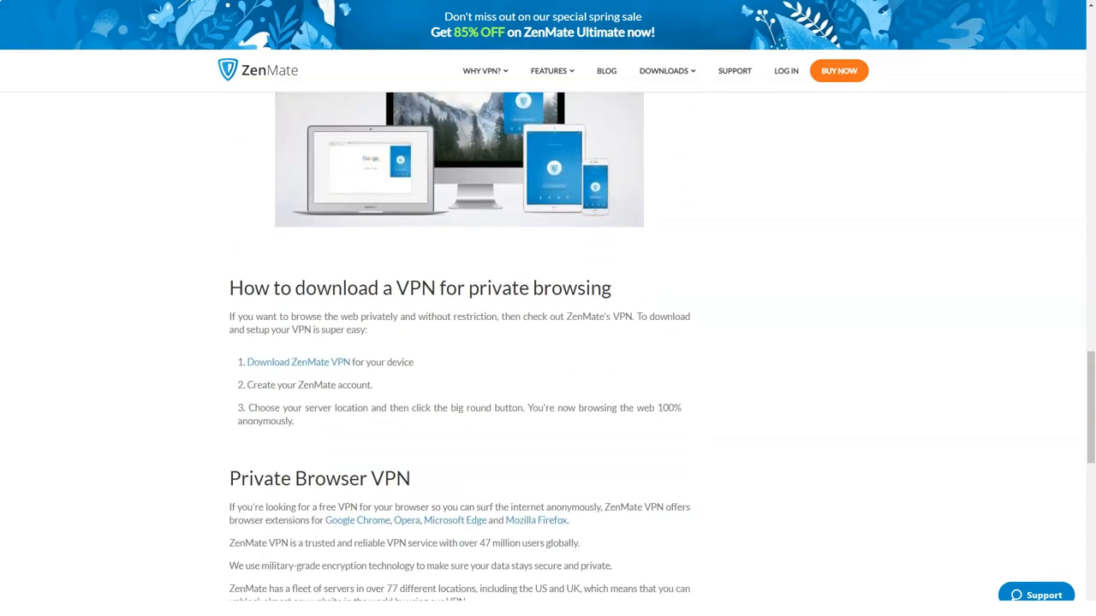
scroll(down, 3)
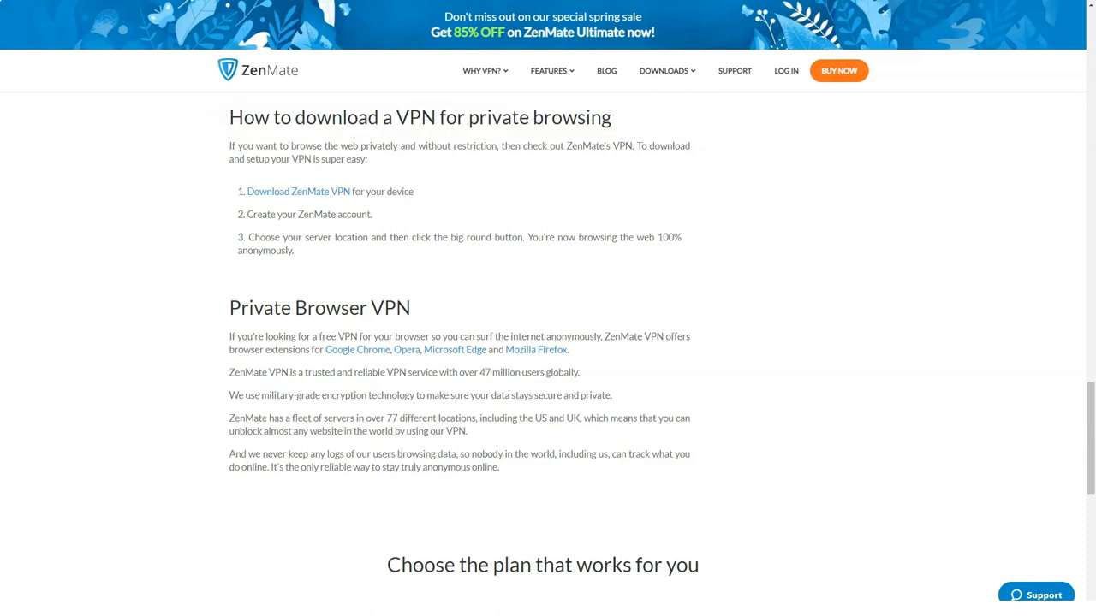
scroll(down, 3)
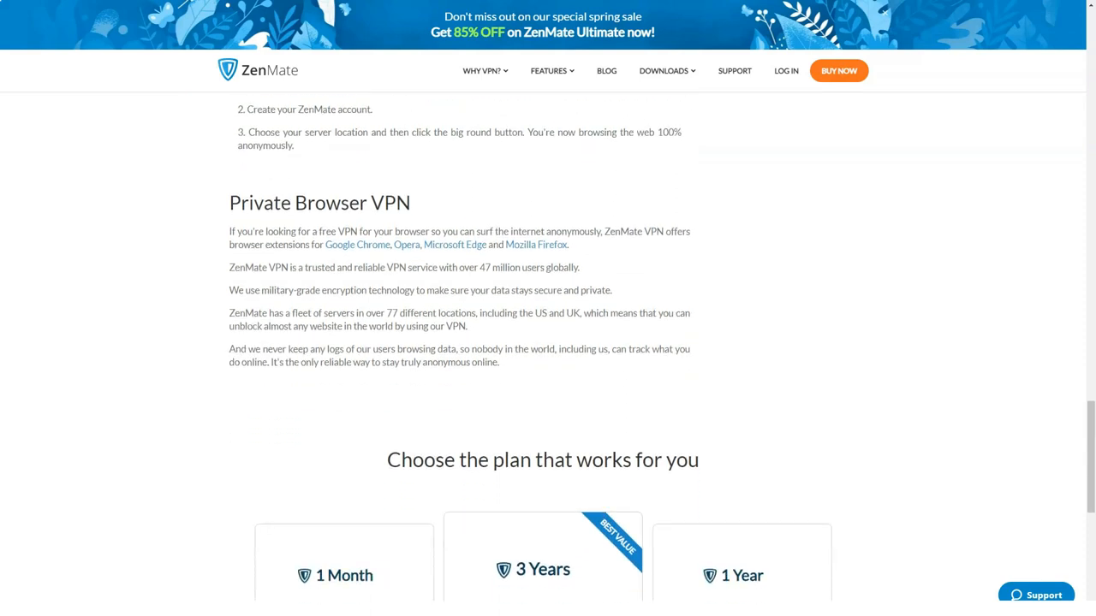
scroll(down, 3)
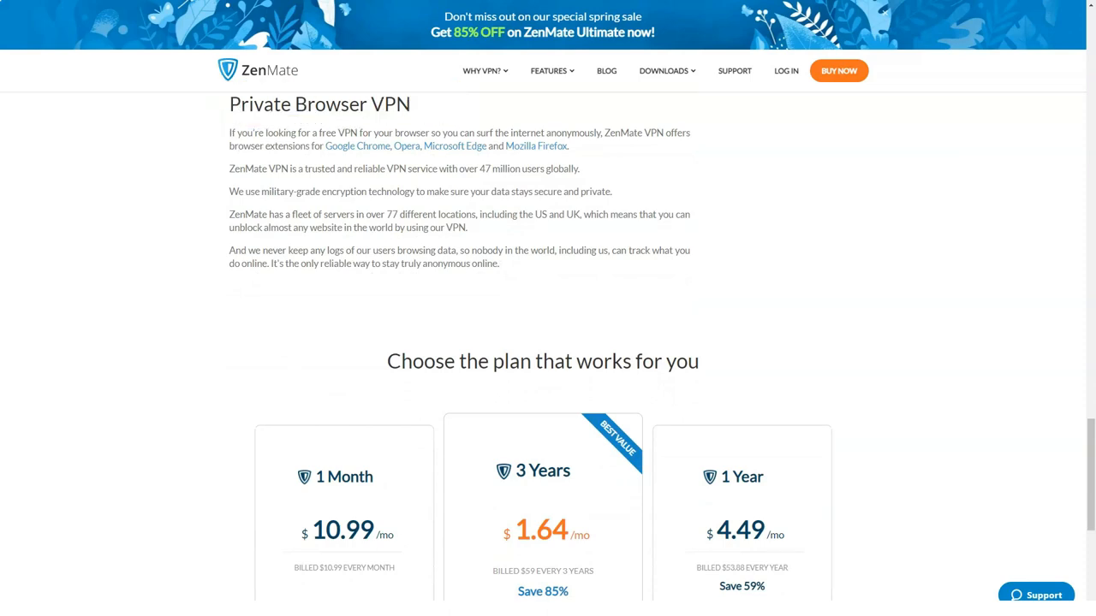
scroll(down, 3)
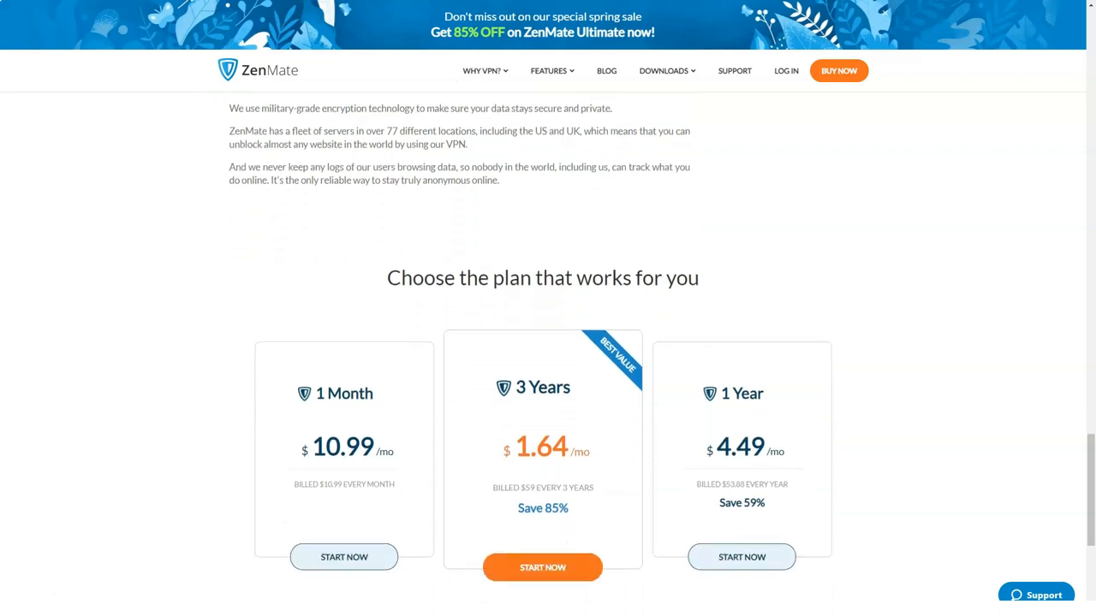
scroll(down, 3)
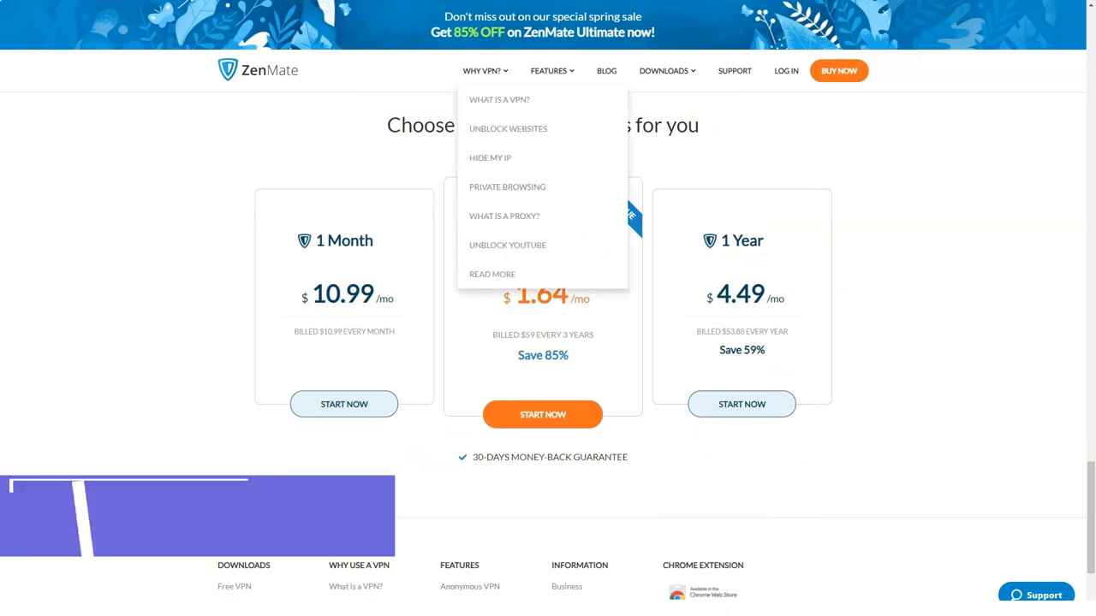
mouse_move(506, 245)
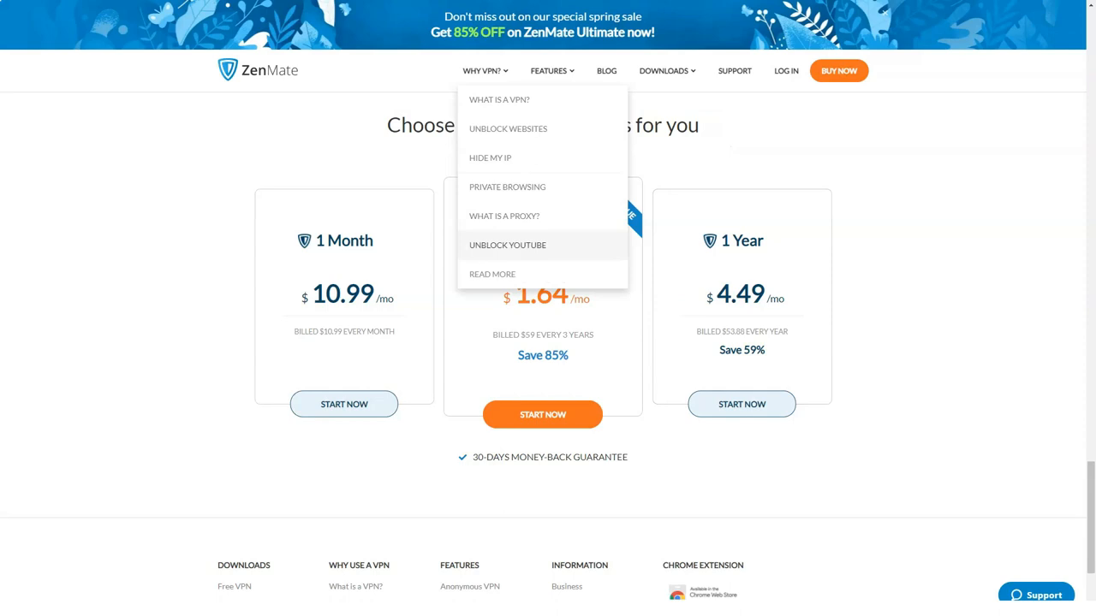